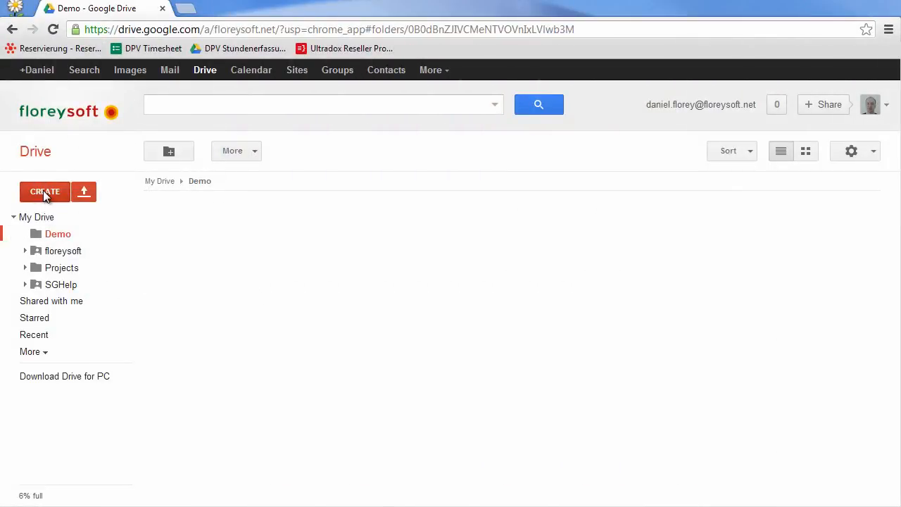
# - Search Drive's connect-apps store for Editey, then close the store window
pyautogui.click(44, 192)
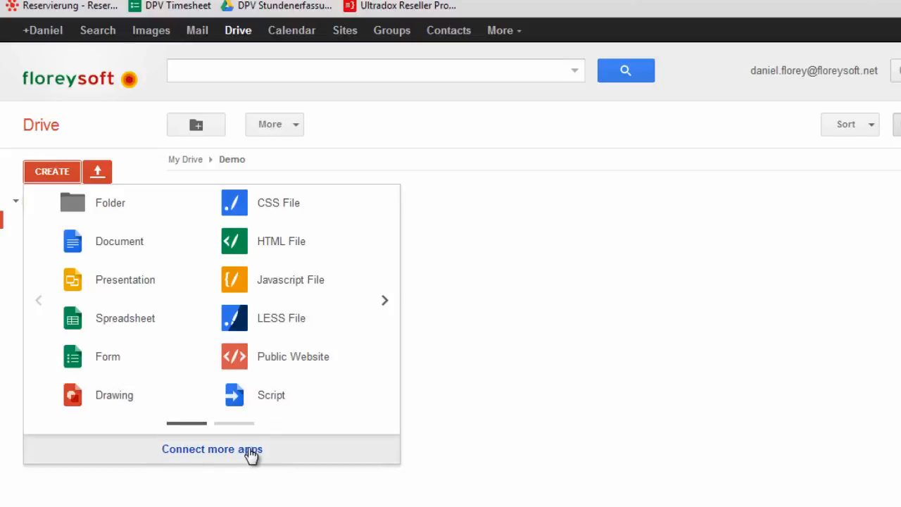
pyautogui.click(212, 449)
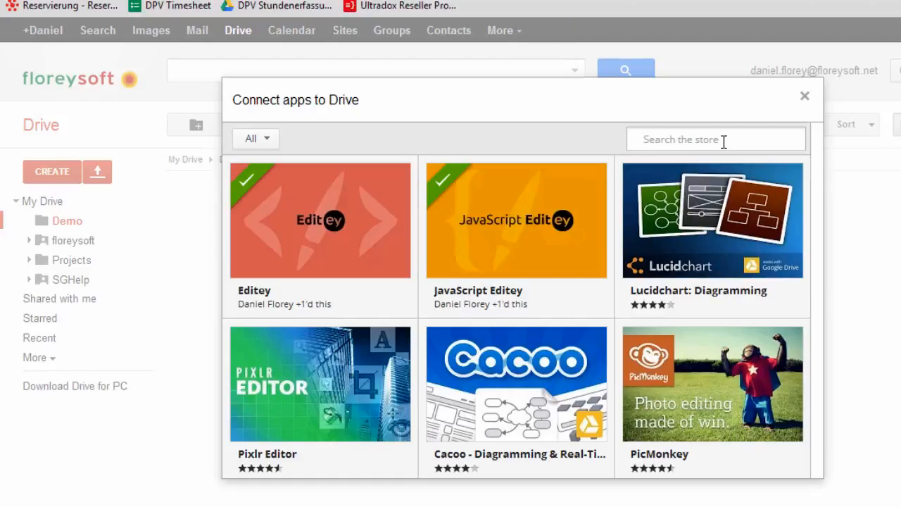
pyautogui.write('editey')
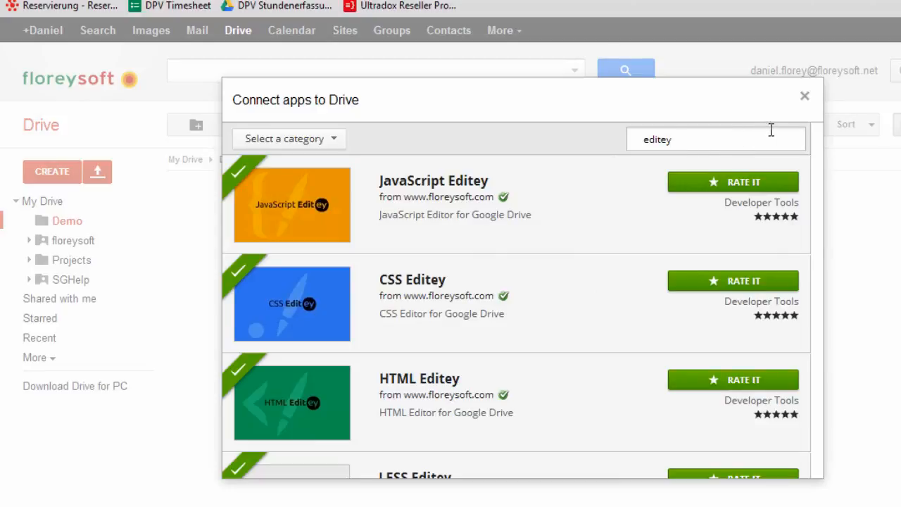
pyautogui.click(804, 95)
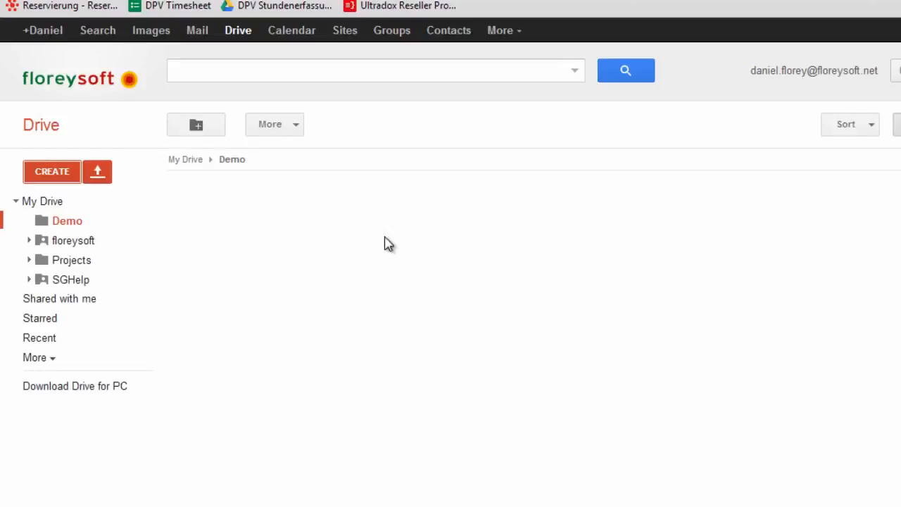
# - Create a JavaScript file in Demo with the AM/PM time function, adding line 6's semicolon
pyautogui.click(51, 171)
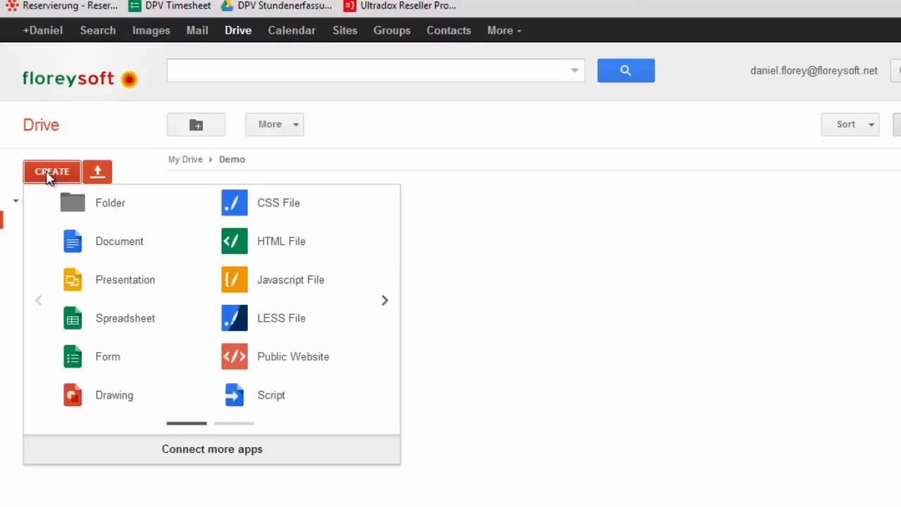
pyautogui.click(290, 279)
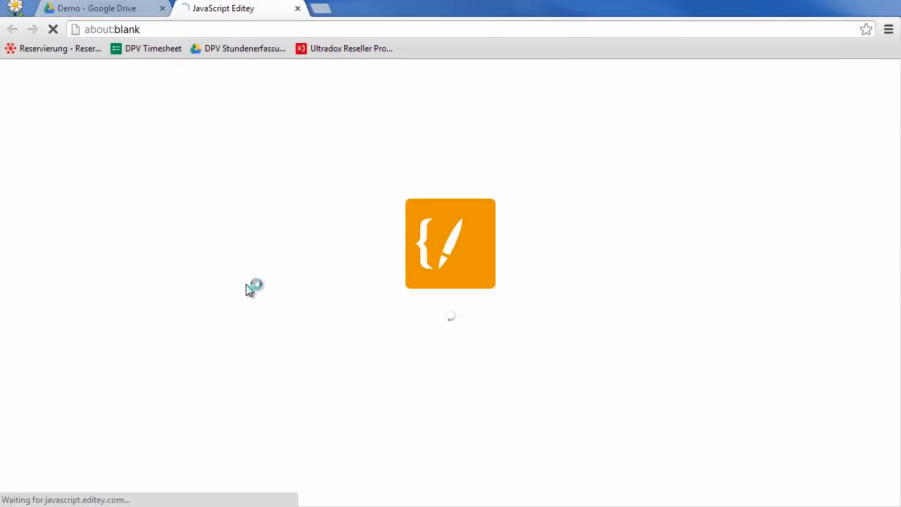
pyautogui.moveTo(323, 289)
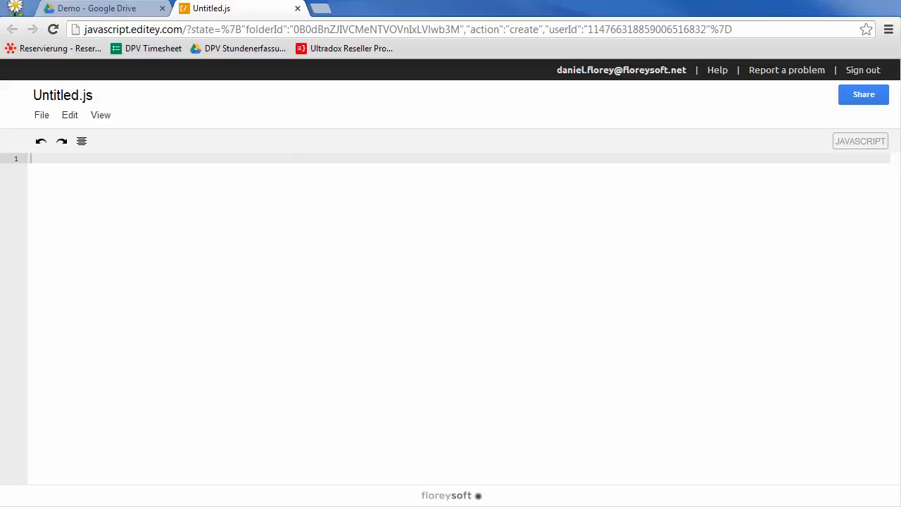
pyautogui.moveTo(329, 273)
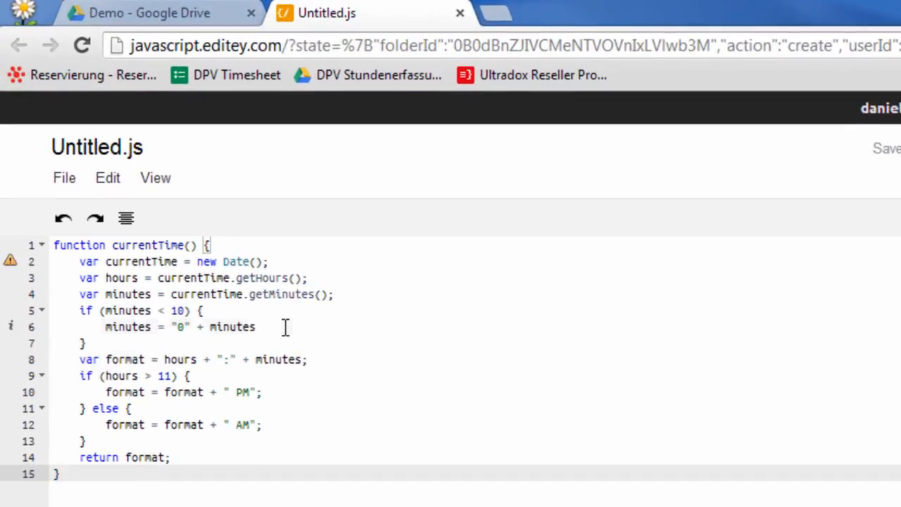
pyautogui.click(260, 326)
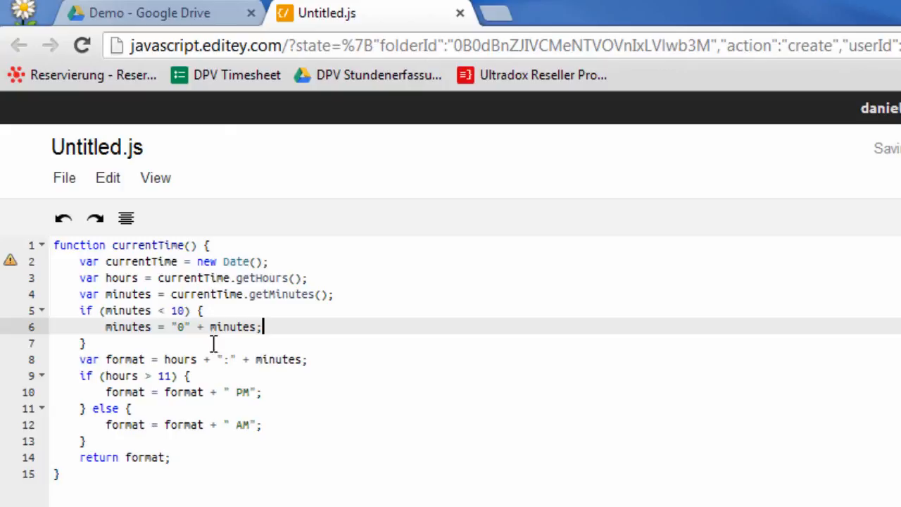
pyautogui.moveTo(10, 260)
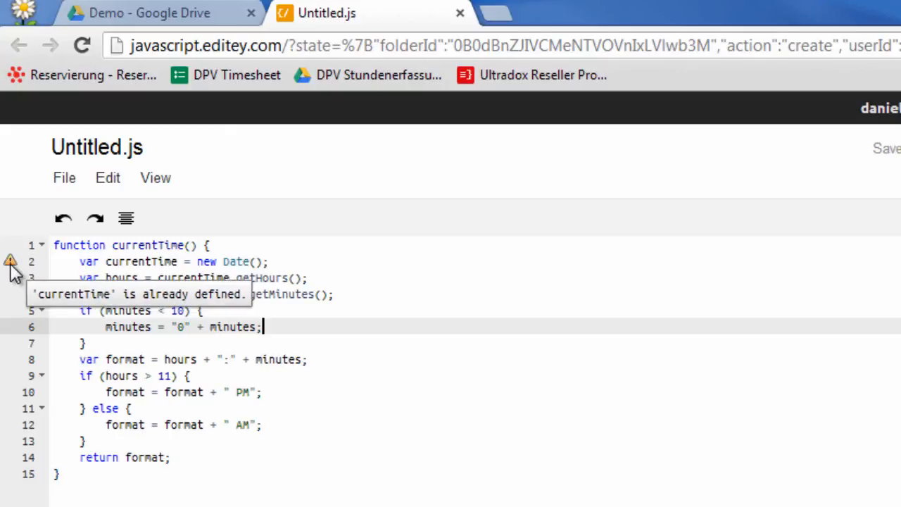
pyautogui.moveTo(166, 244)
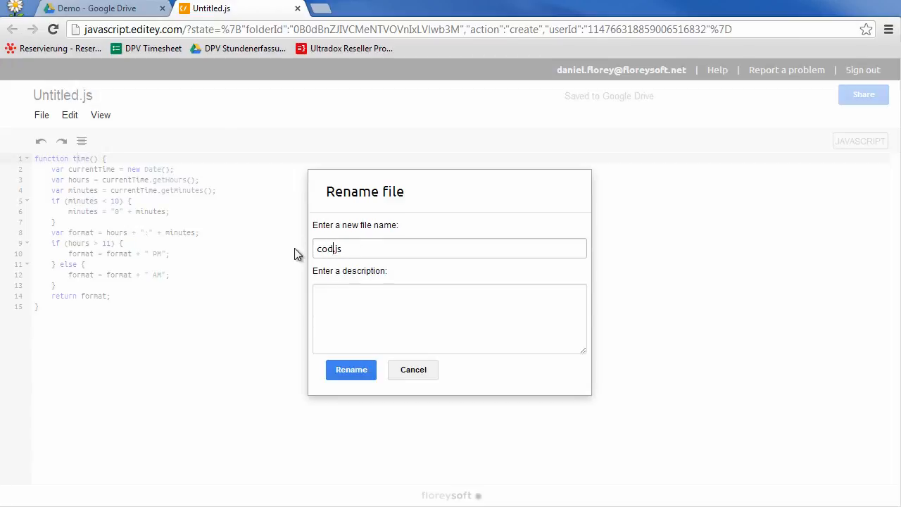
# - Confirm the file name code.js and check it appears in the Demo folder
pyautogui.click(351, 370)
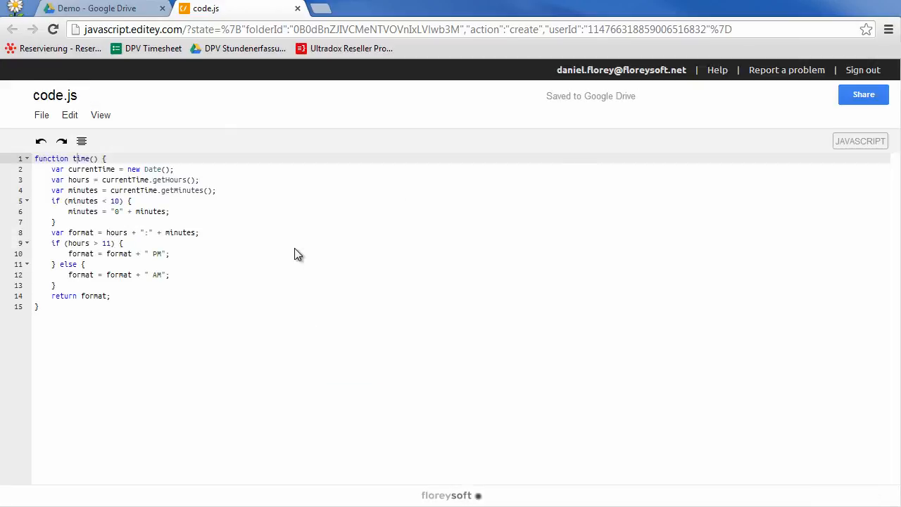
pyautogui.click(99, 8)
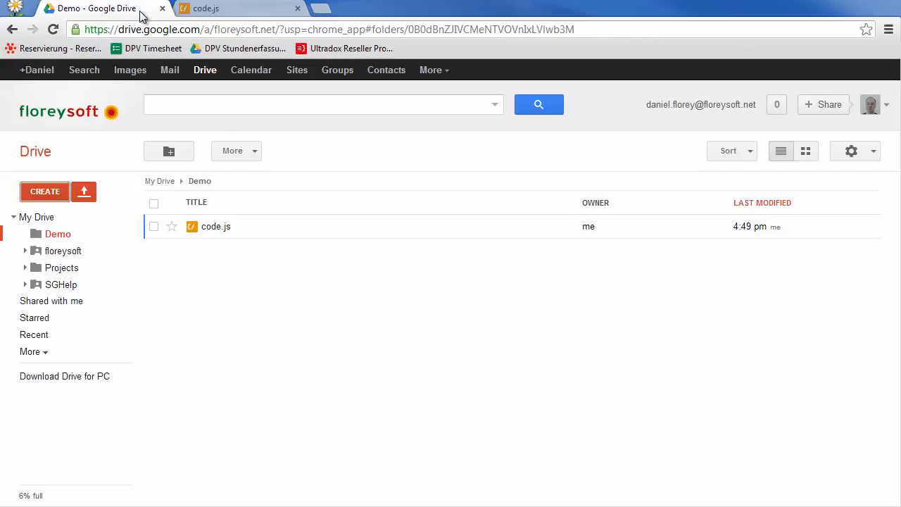
pyautogui.moveTo(216, 226)
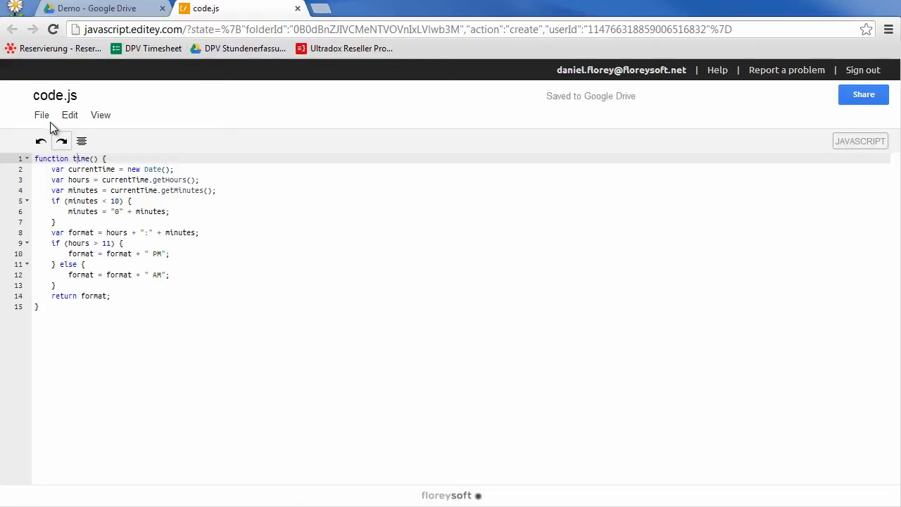
pyautogui.click(41, 114)
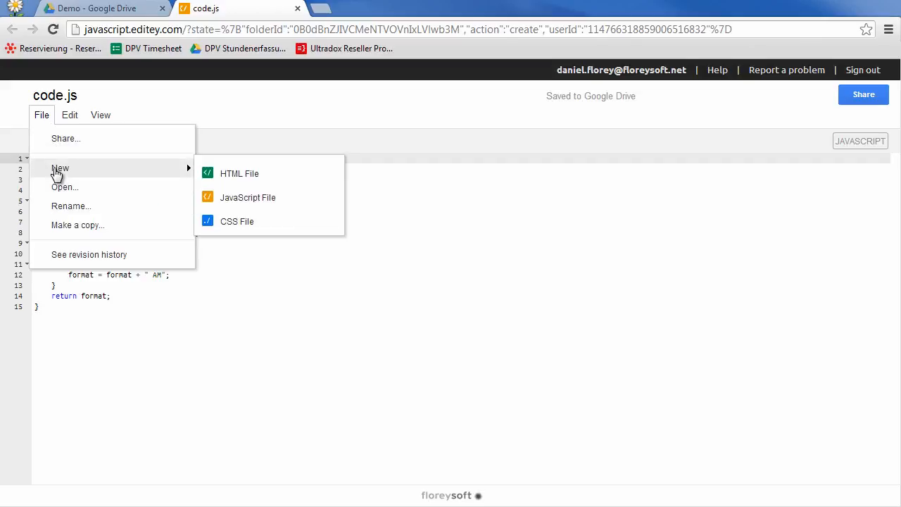
pyautogui.moveTo(89, 254)
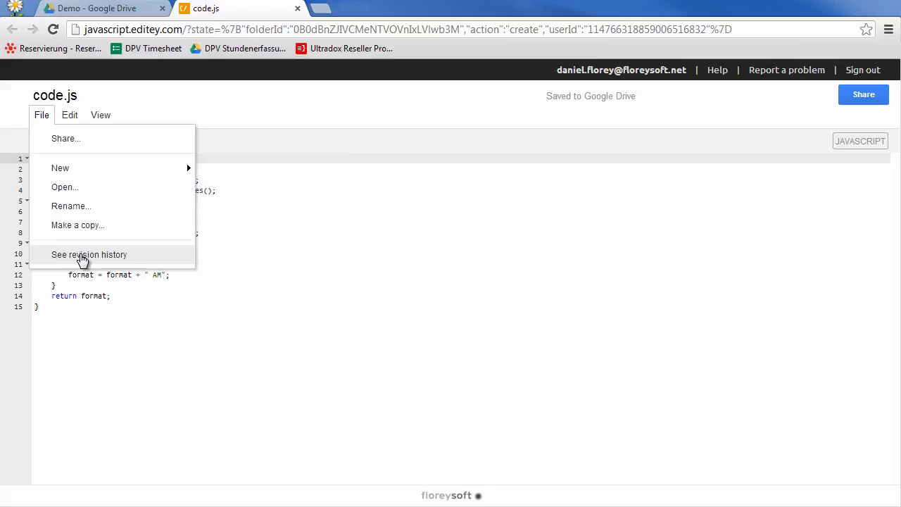
pyautogui.click(90, 254)
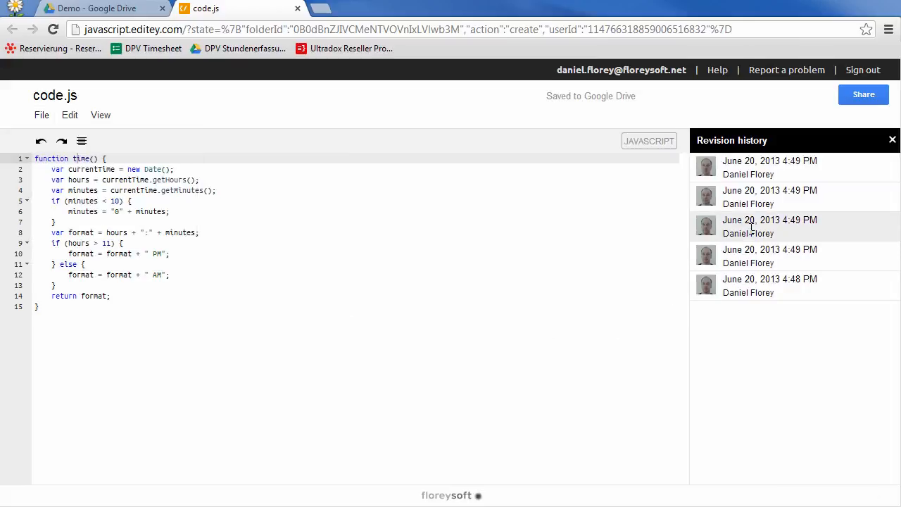
pyautogui.click(769, 225)
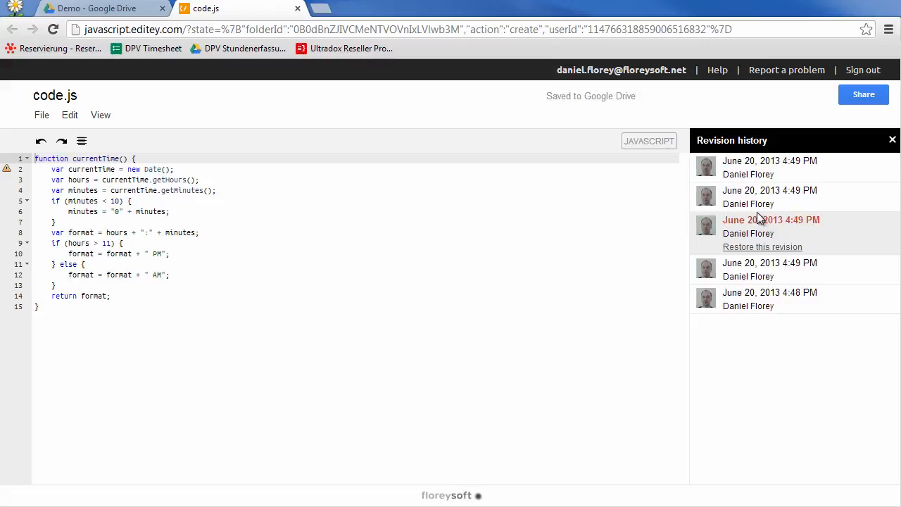
pyautogui.click(770, 190)
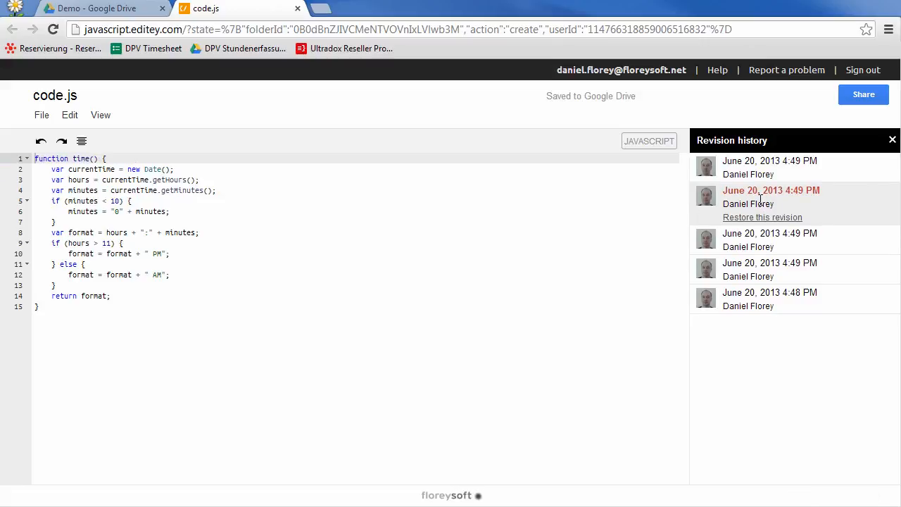
pyautogui.click(769, 167)
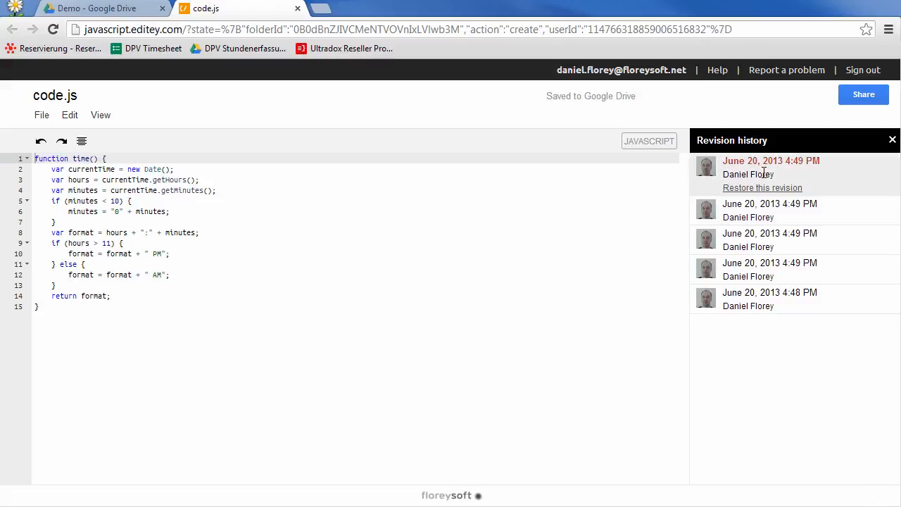
pyautogui.click(769, 255)
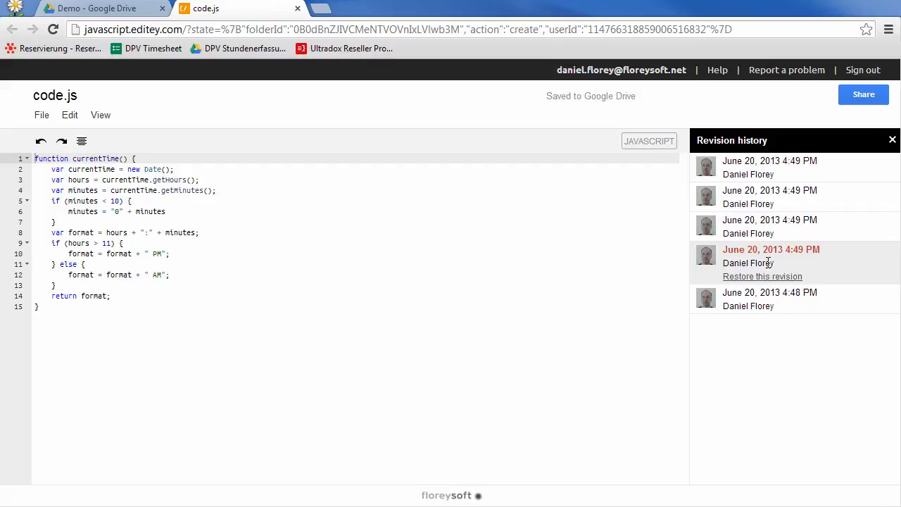
pyautogui.click(769, 167)
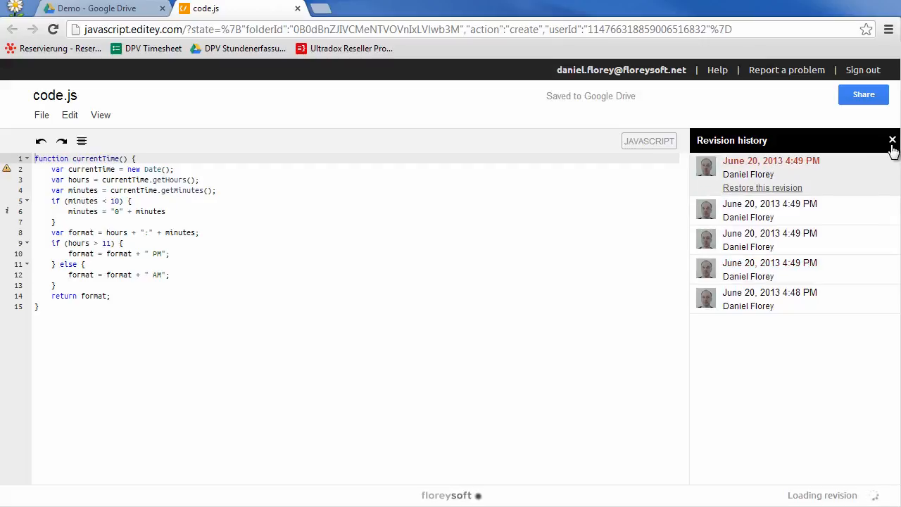
pyautogui.click(891, 139)
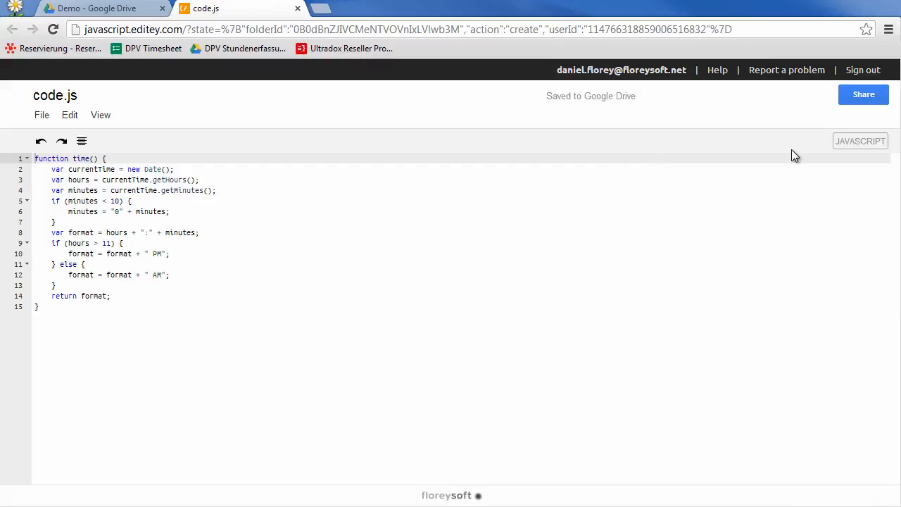
pyautogui.moveTo(345, 80)
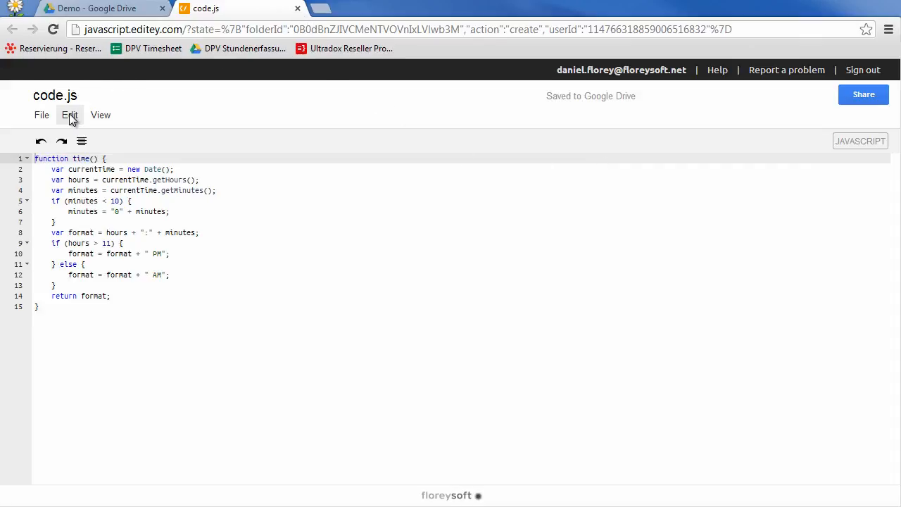
pyautogui.click(69, 115)
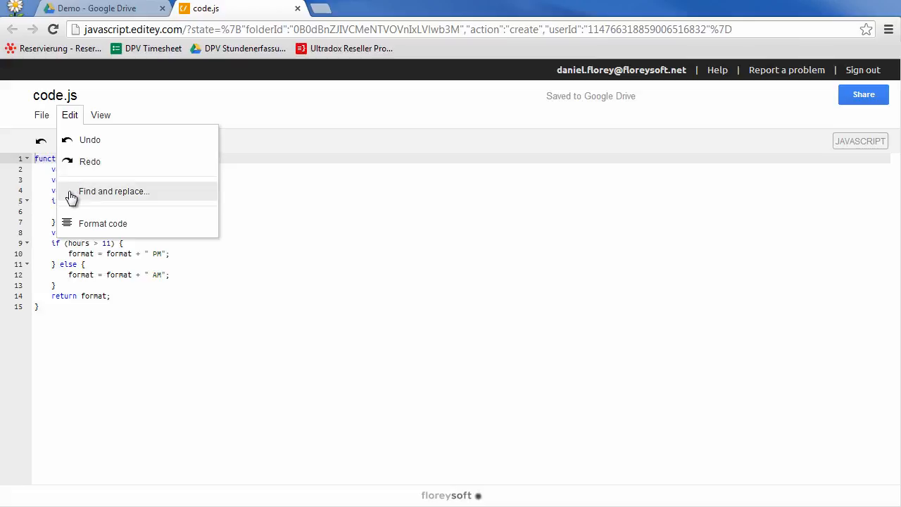
pyautogui.click(114, 191)
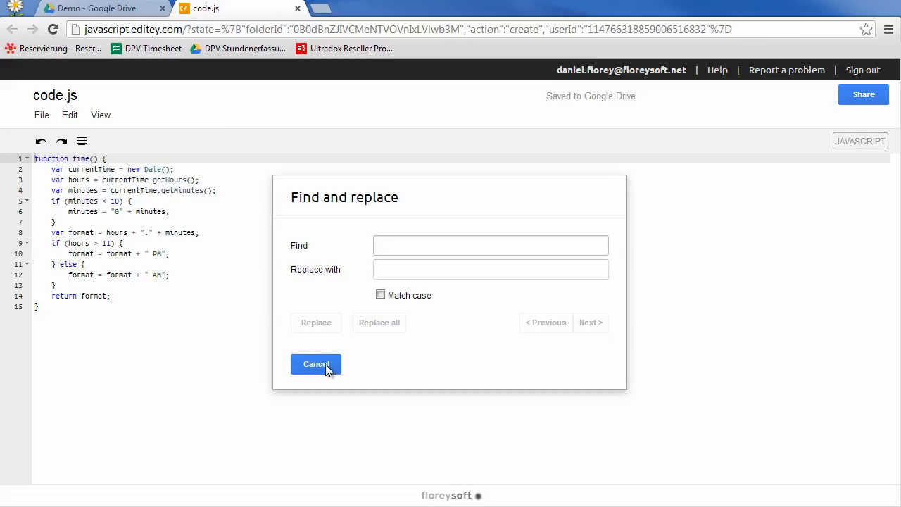
pyautogui.click(315, 363)
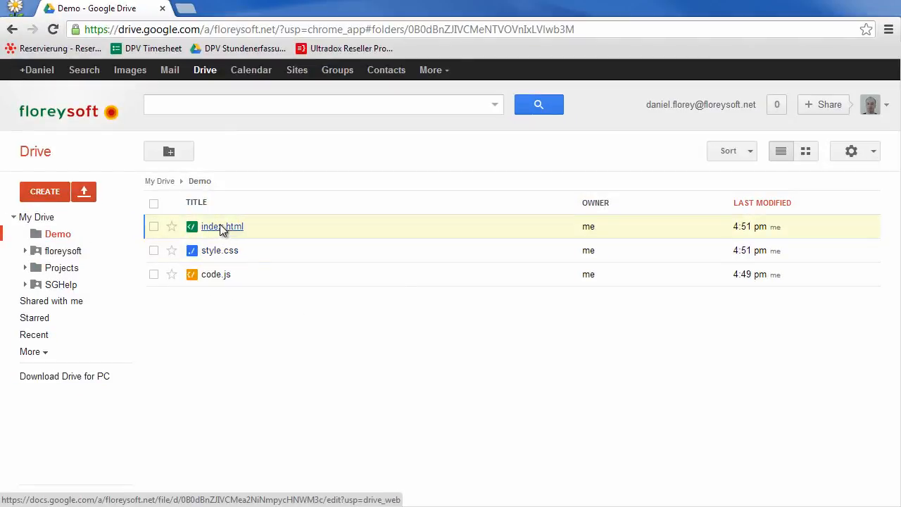
# - Open index.html in HTML Editey, then return to the Demo folder's file list
pyautogui.doubleClick(222, 226)
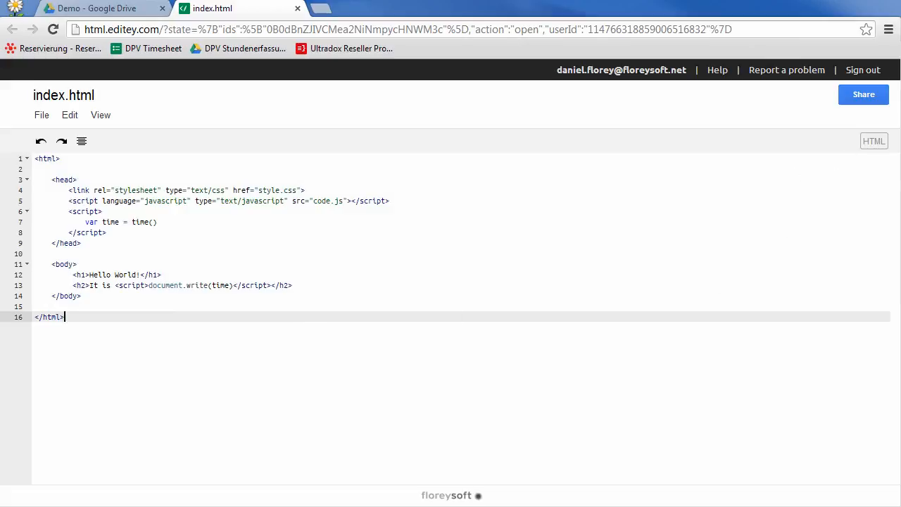
pyautogui.moveTo(352, 105)
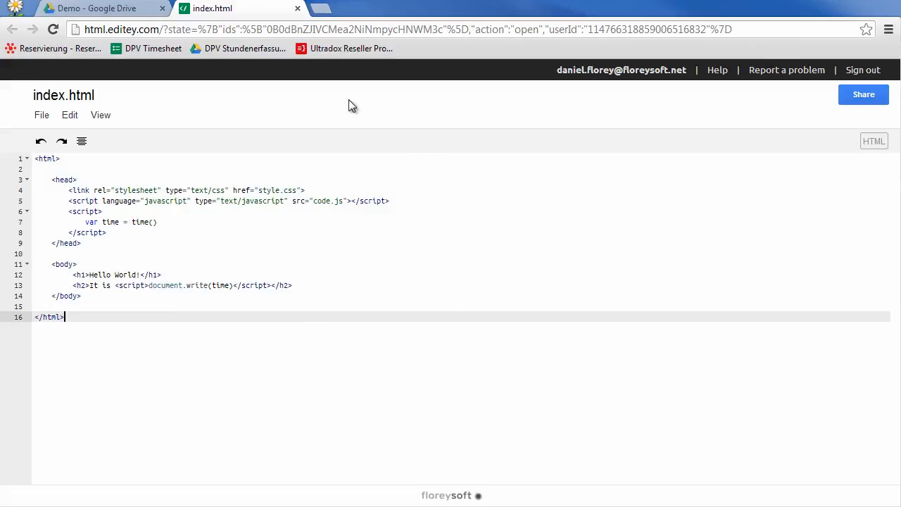
pyautogui.click(98, 8)
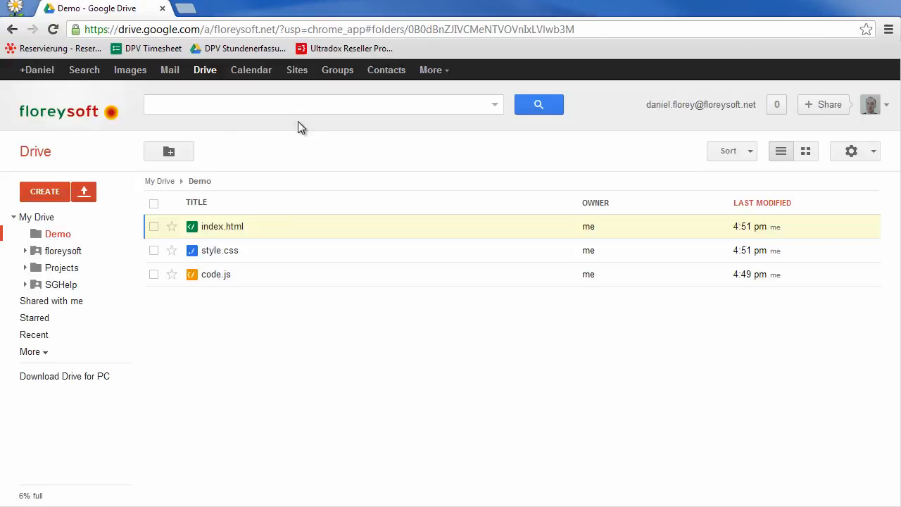
# - Select index.html, code.js and style.css and open them together with Editey
pyautogui.click(154, 226)
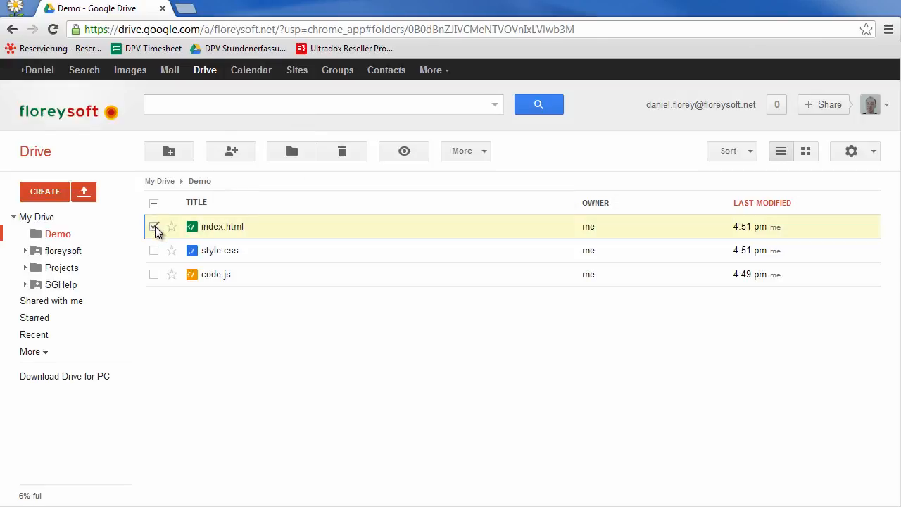
pyautogui.click(154, 275)
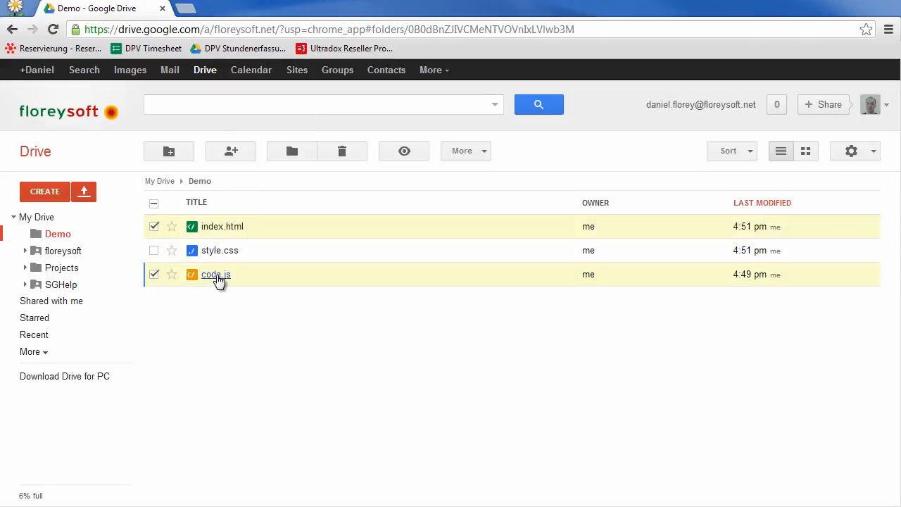
pyautogui.rightClick(216, 274)
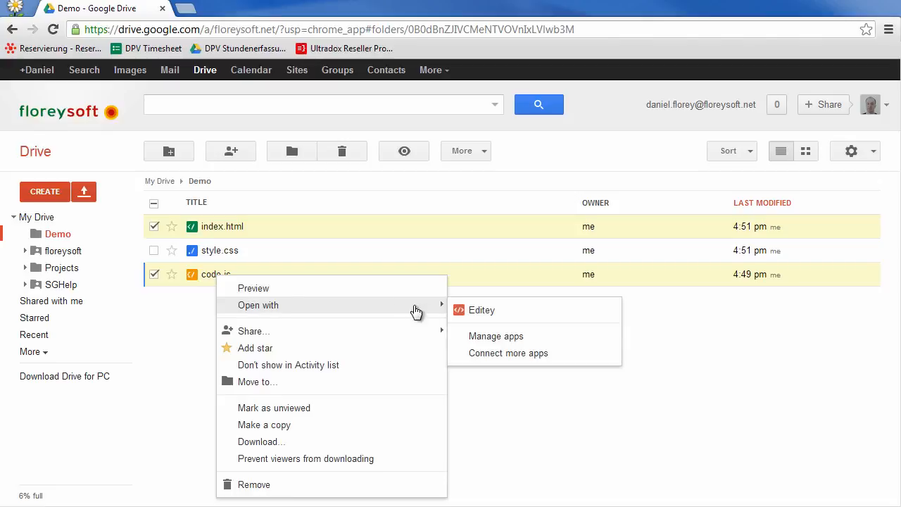
pyautogui.click(481, 309)
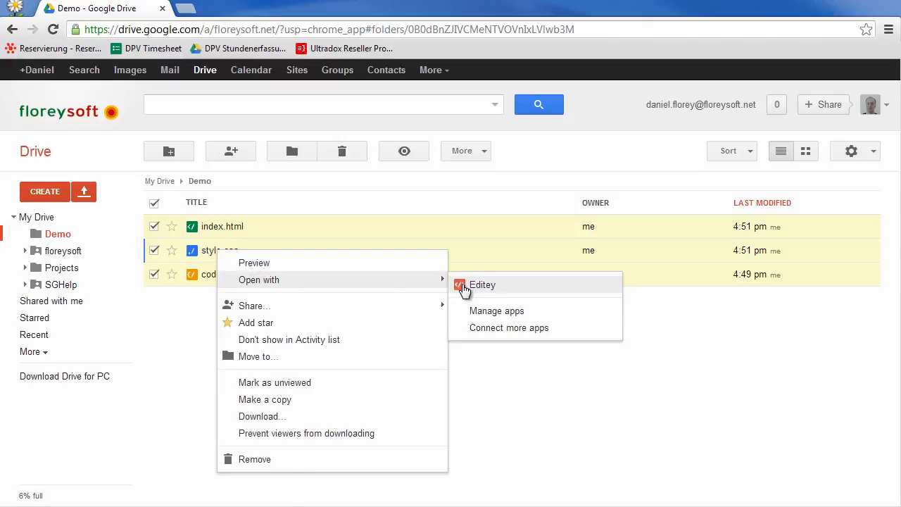
pyautogui.click(482, 284)
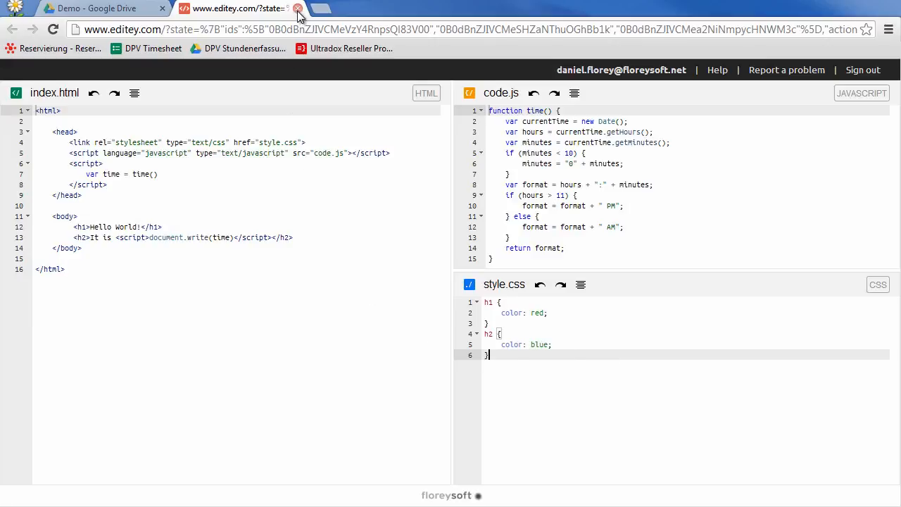
# - Close Editey and set the Demo folder's sharing to Public on the web
pyautogui.click(298, 8)
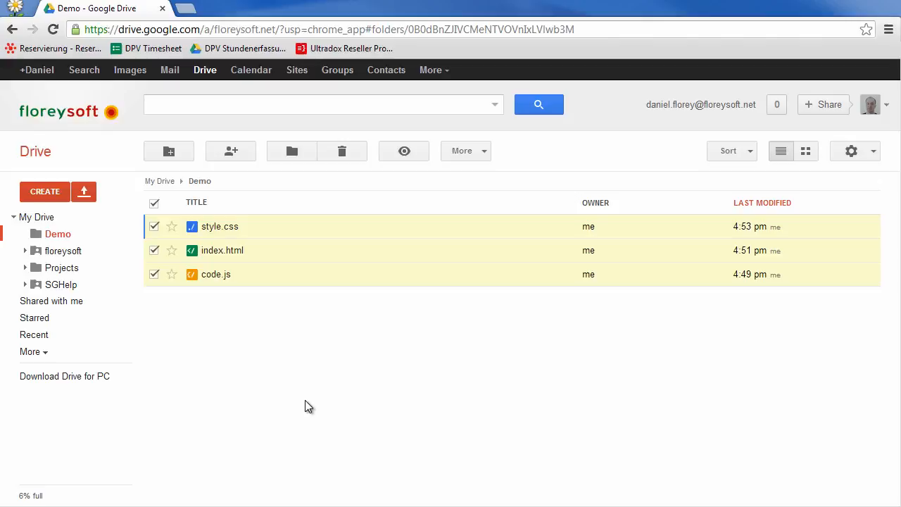
pyautogui.moveTo(74, 268)
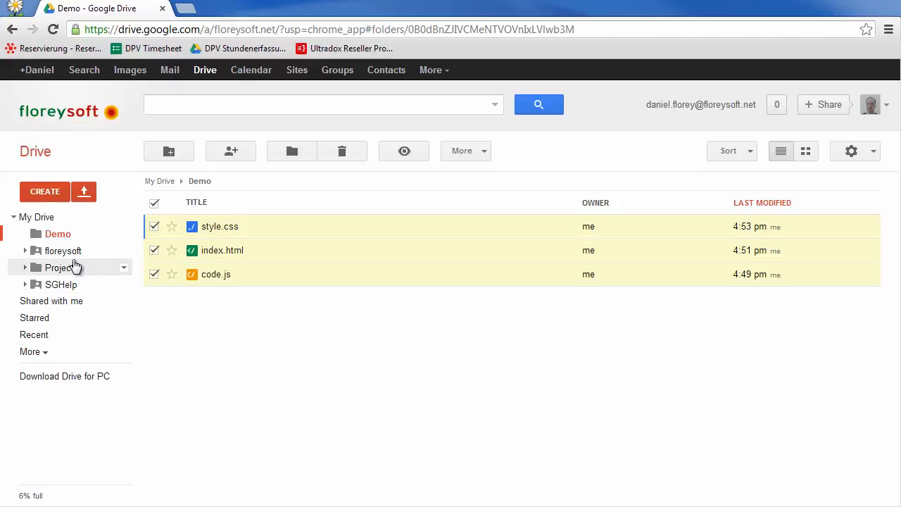
pyautogui.moveTo(58, 234)
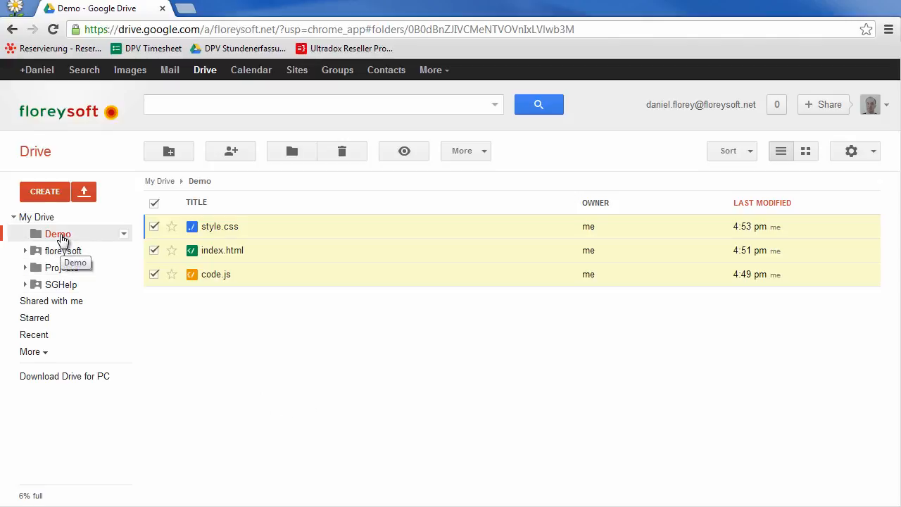
pyautogui.rightClick(57, 234)
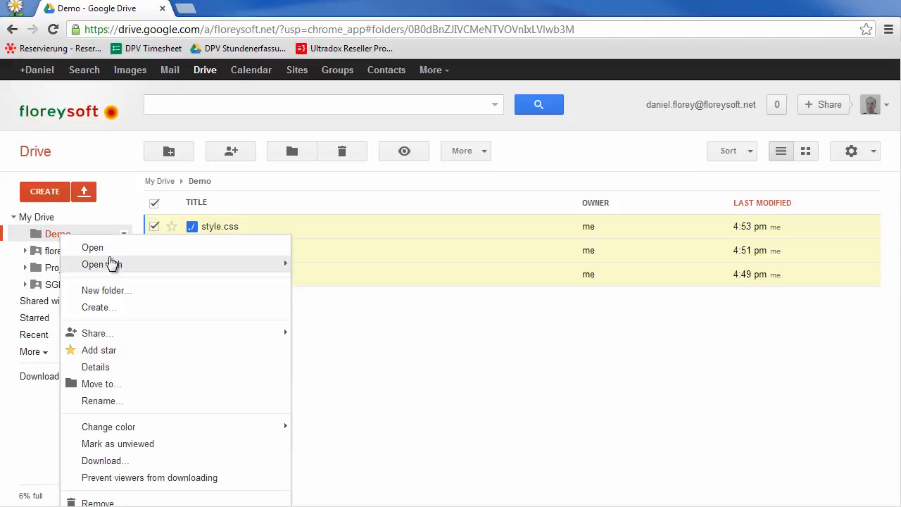
pyautogui.click(92, 247)
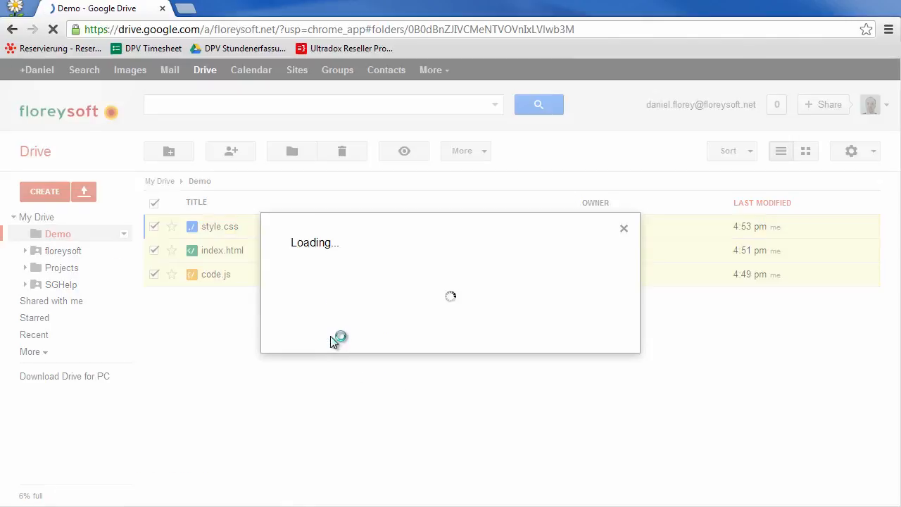
pyautogui.click(829, 104)
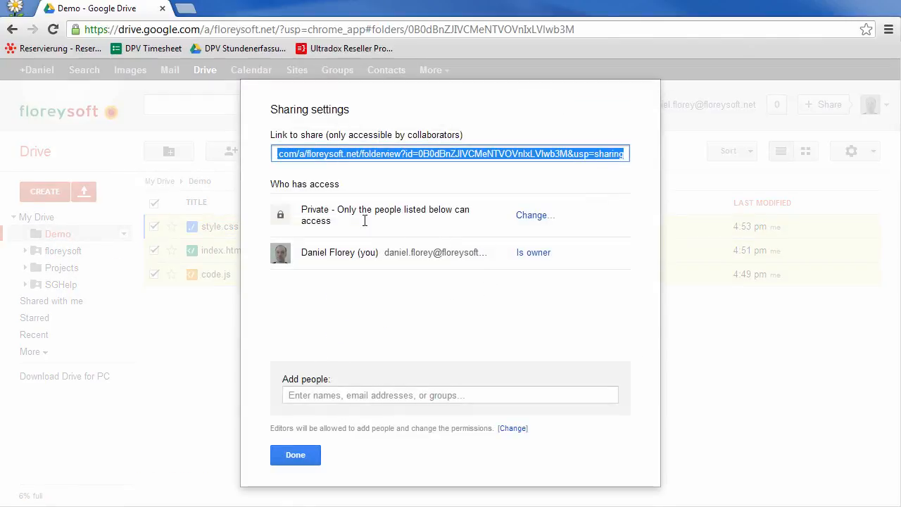
pyautogui.click(533, 215)
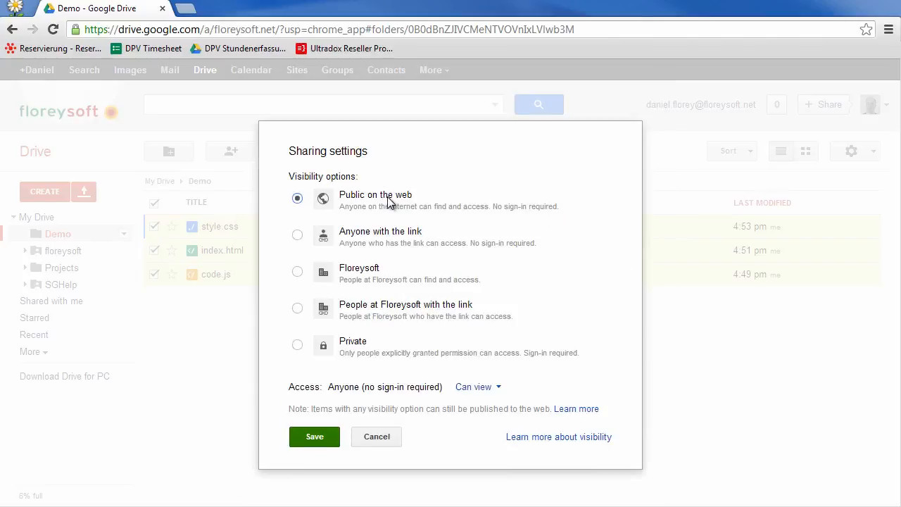
pyautogui.moveTo(260, 489)
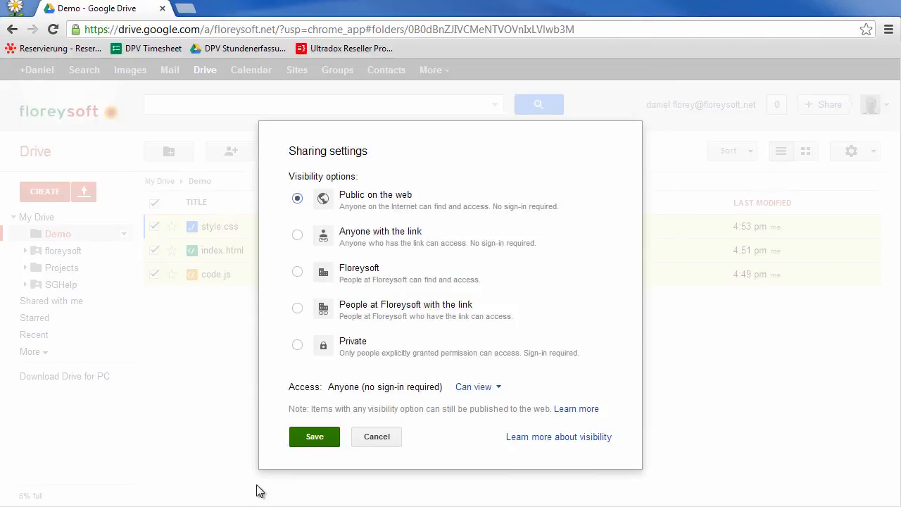
pyautogui.click(313, 436)
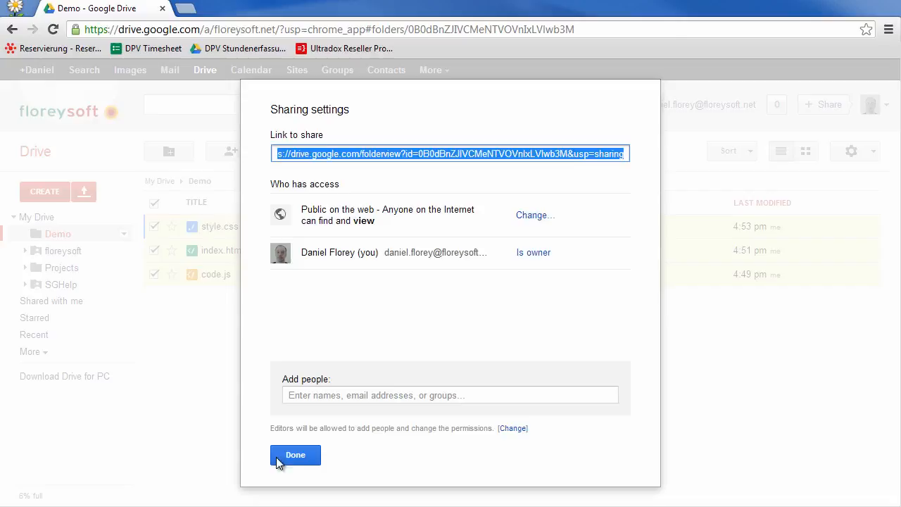
pyautogui.click(295, 454)
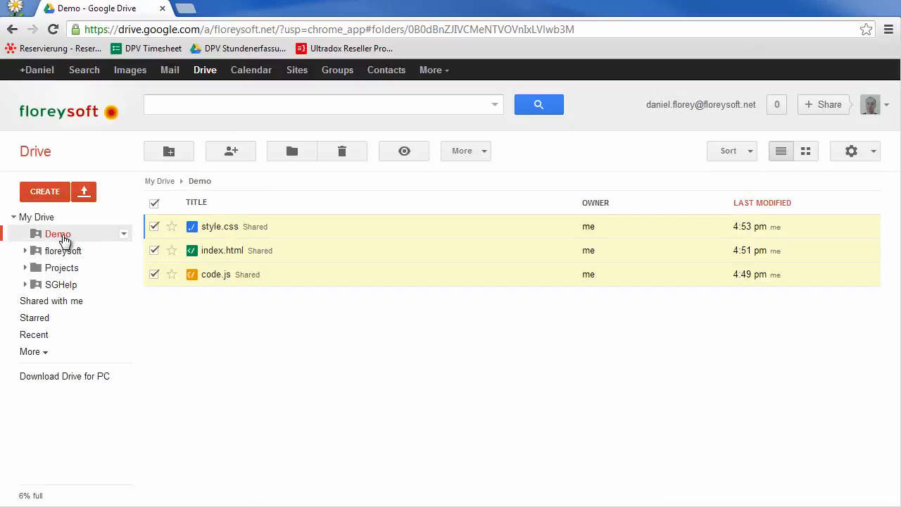
# - Open the Demo folder with Editey from its right-click menu
pyautogui.rightClick(58, 234)
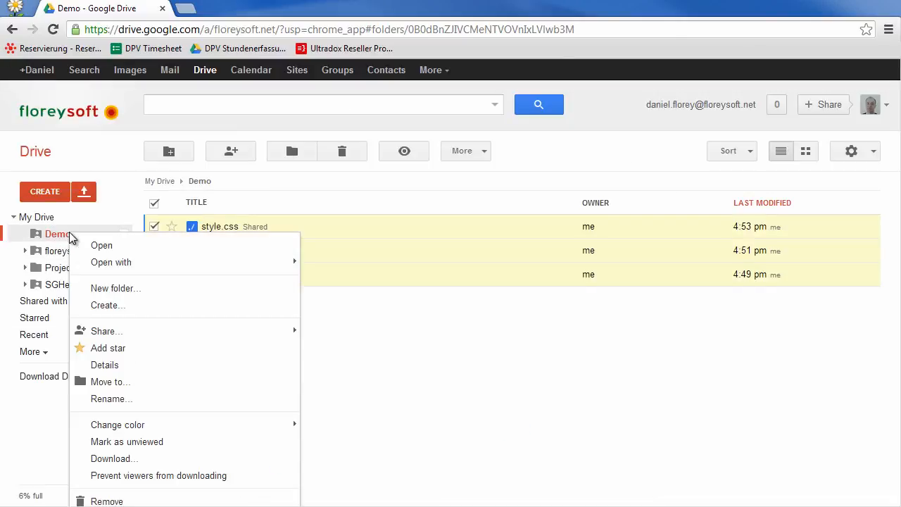
pyautogui.moveTo(111, 261)
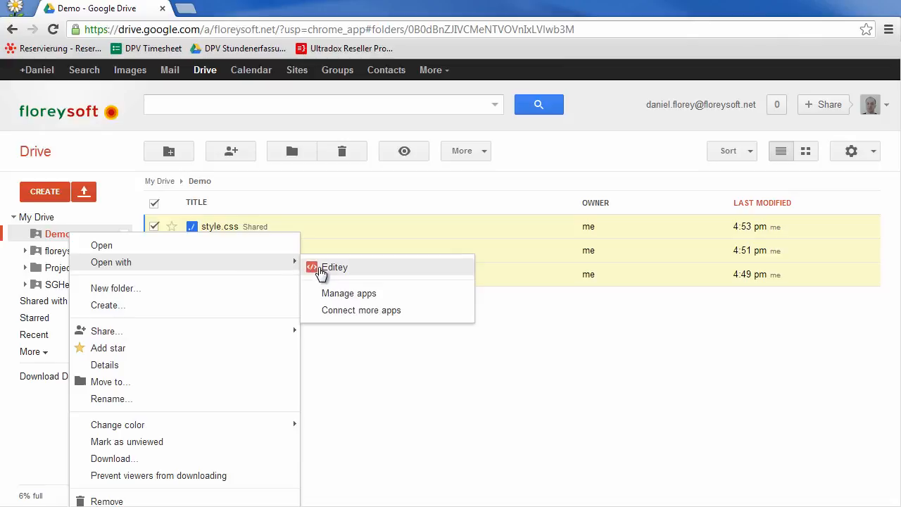
pyautogui.click(334, 266)
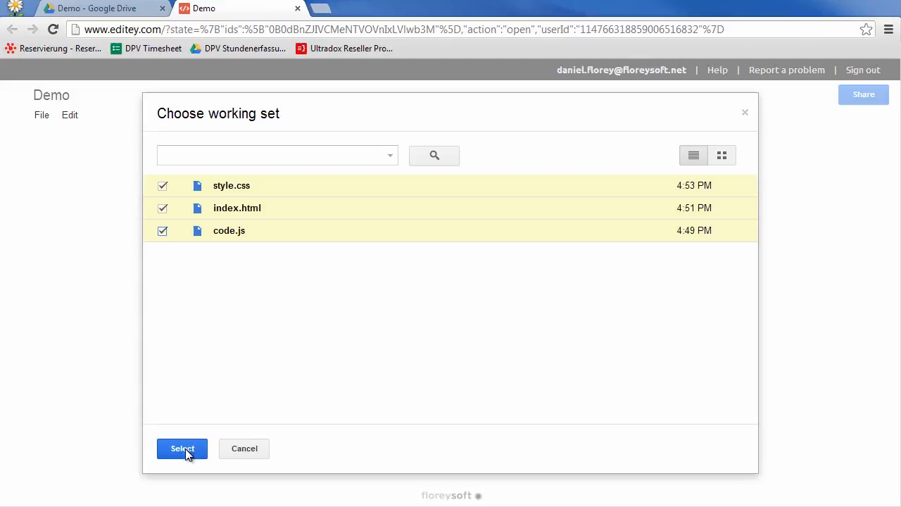
# - Accept style.css, index.html and code.js as the working set
pyautogui.click(182, 448)
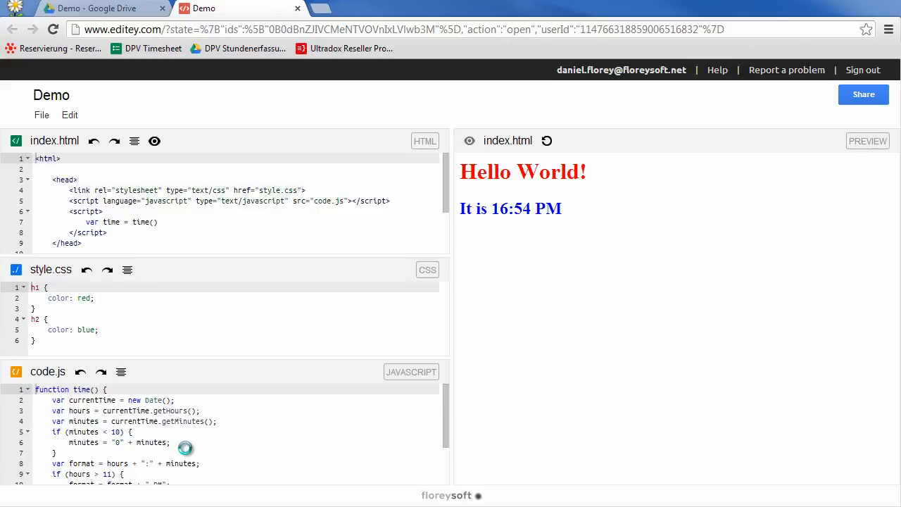
pyautogui.moveTo(204, 266)
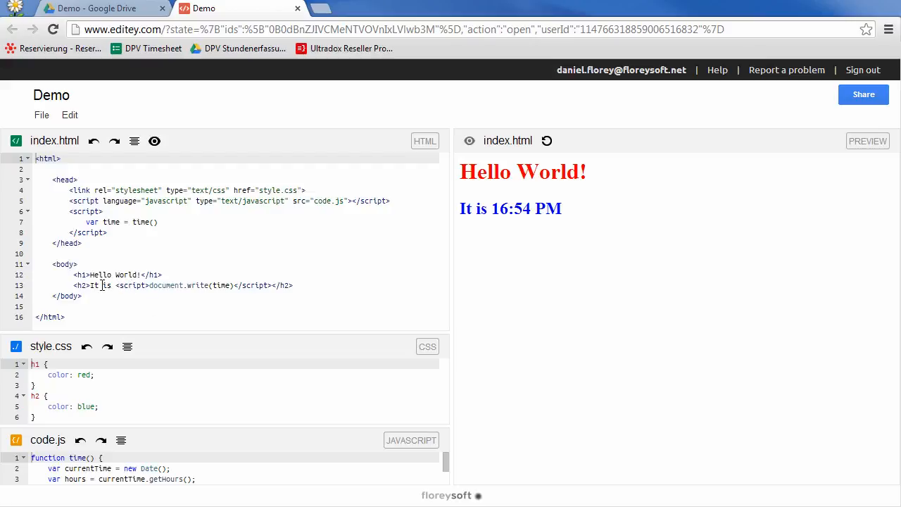
# - Prefix the h2 with 'Now ' and reload the preview to show 'Now it is 16:54 PM'
pyautogui.click(90, 285)
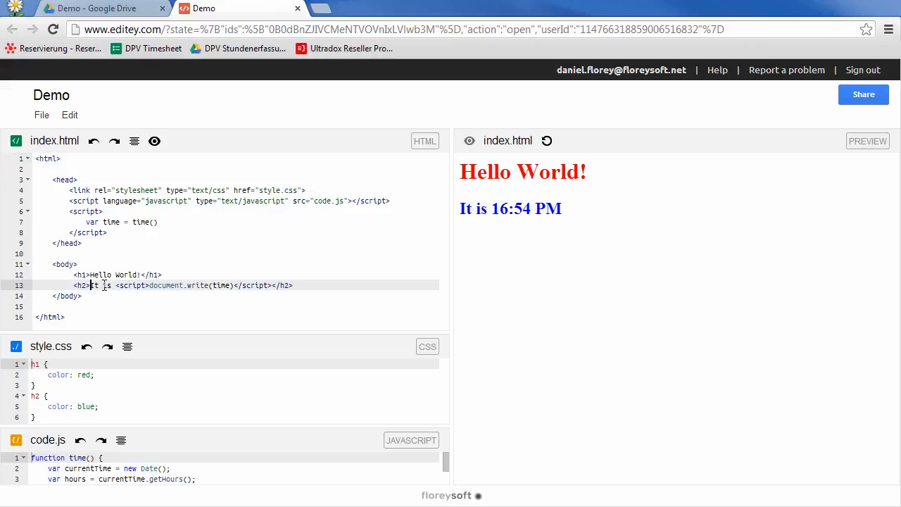
pyautogui.write('Now i')
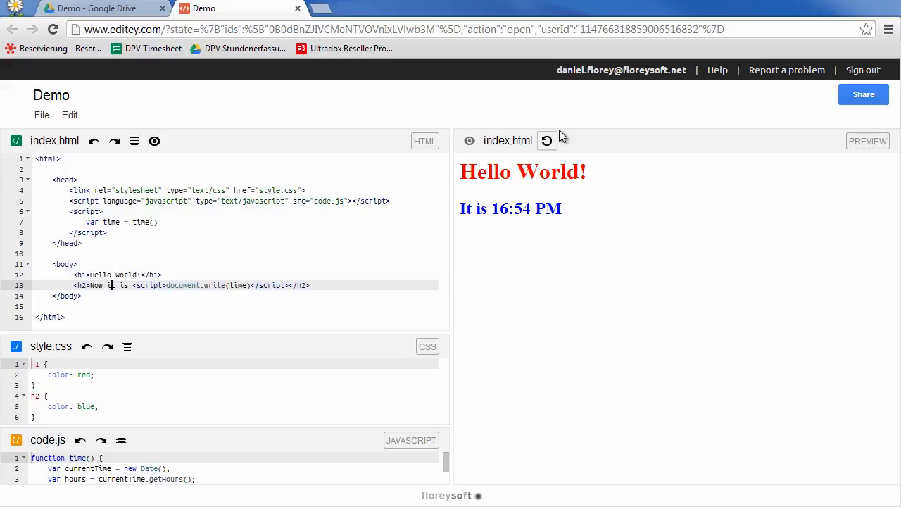
pyautogui.click(547, 141)
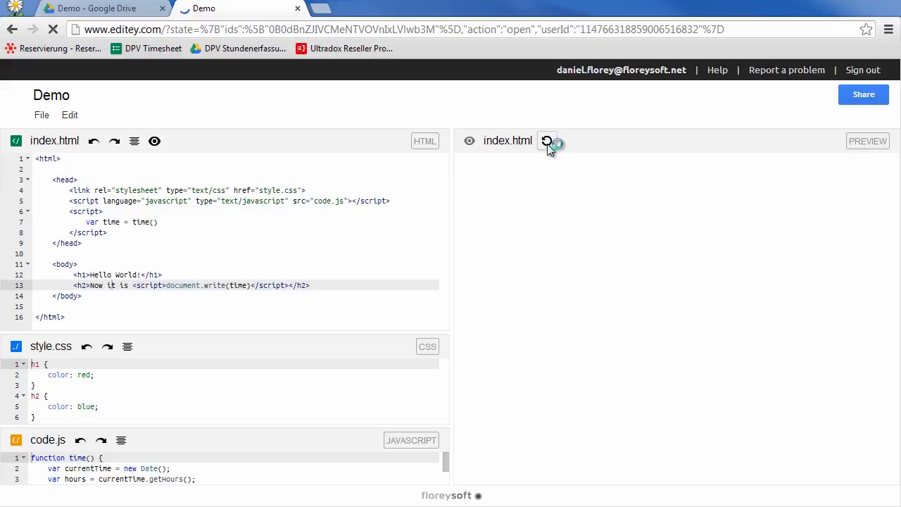
pyautogui.click(547, 141)
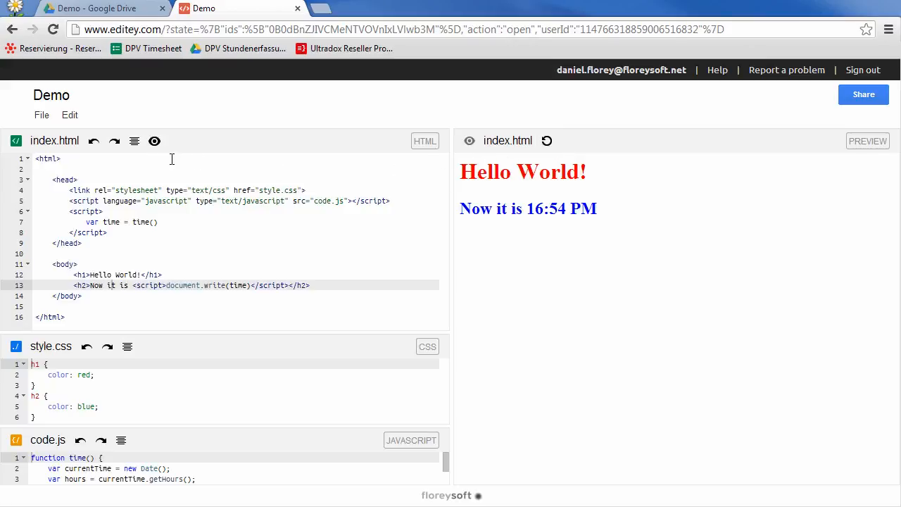
pyautogui.moveTo(154, 141)
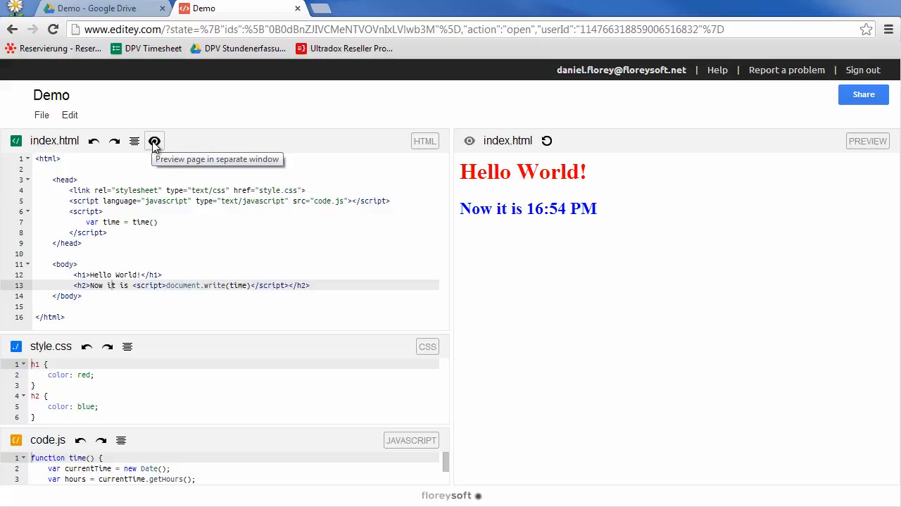
pyautogui.click(154, 140)
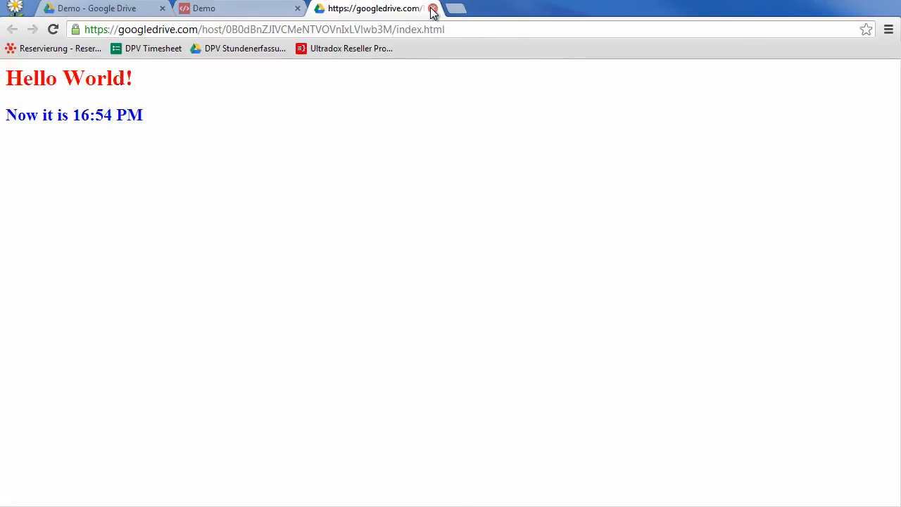
pyautogui.click(434, 8)
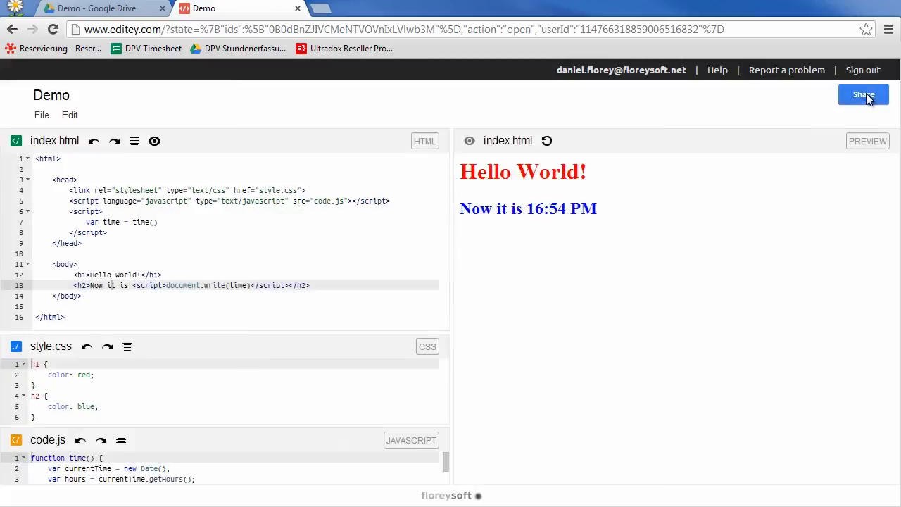
# - Confirm the project is public on the web, close sharing, and bring up the File menu
pyautogui.click(863, 94)
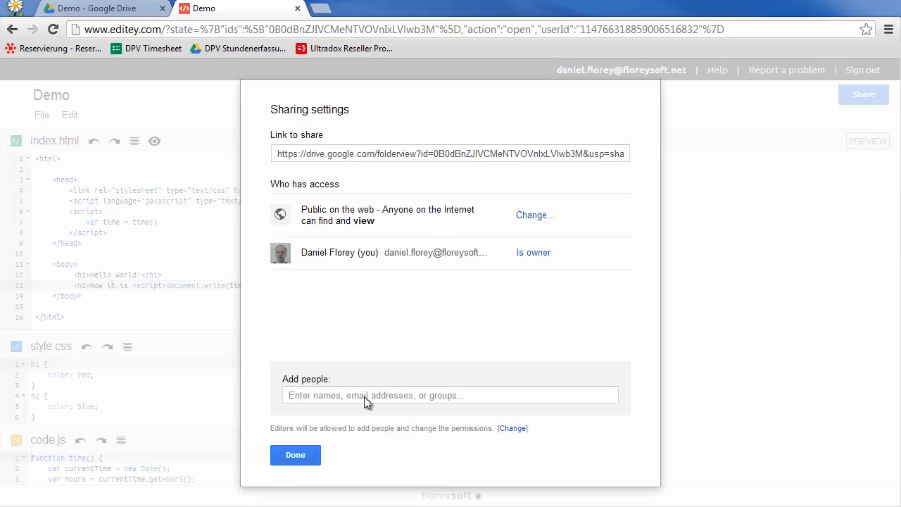
pyautogui.click(294, 455)
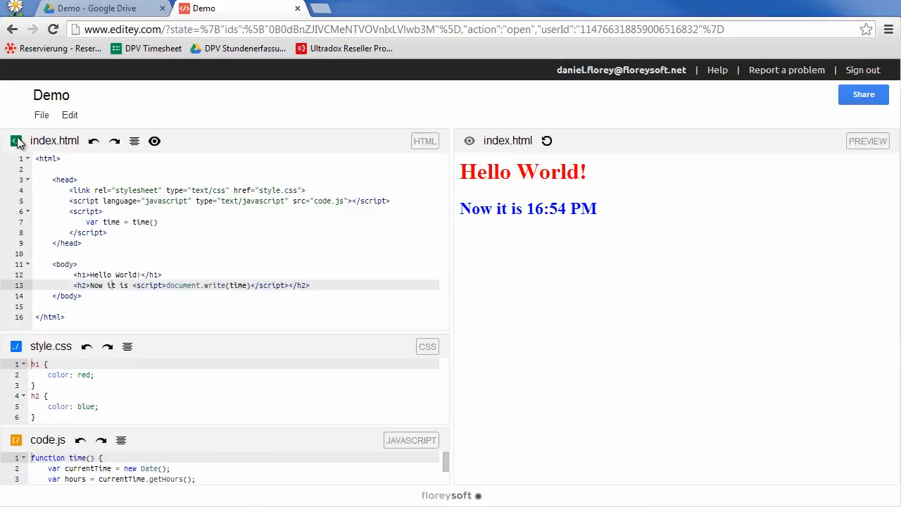
pyautogui.click(41, 114)
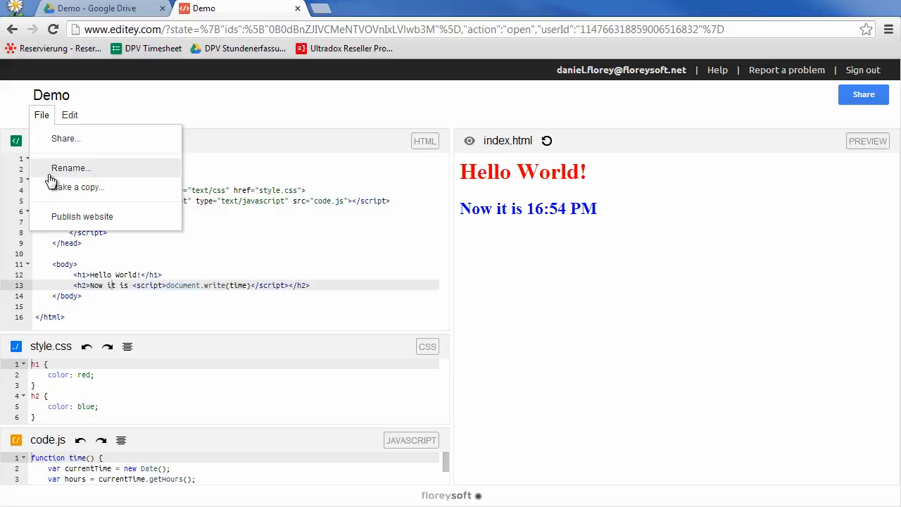
pyautogui.moveTo(106, 216)
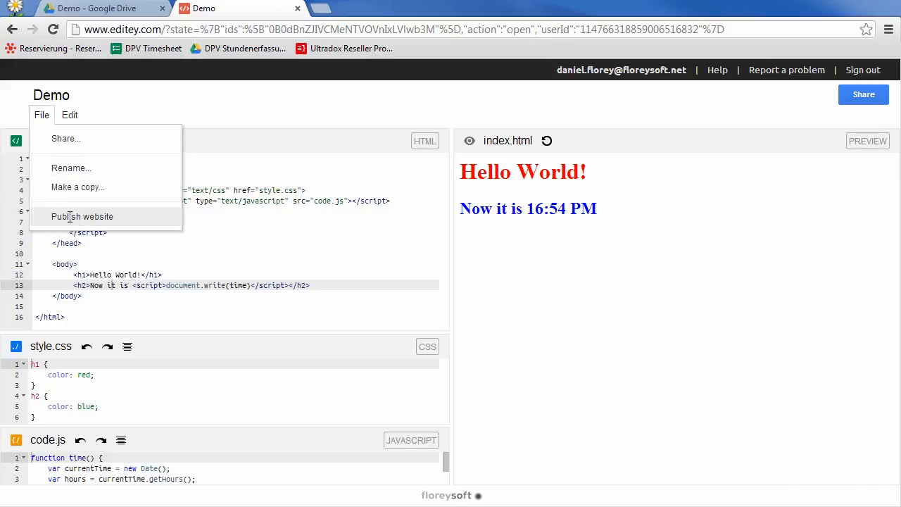
# - Publish the Demo website with subdomain 'site' and path 'demo'
pyautogui.click(82, 216)
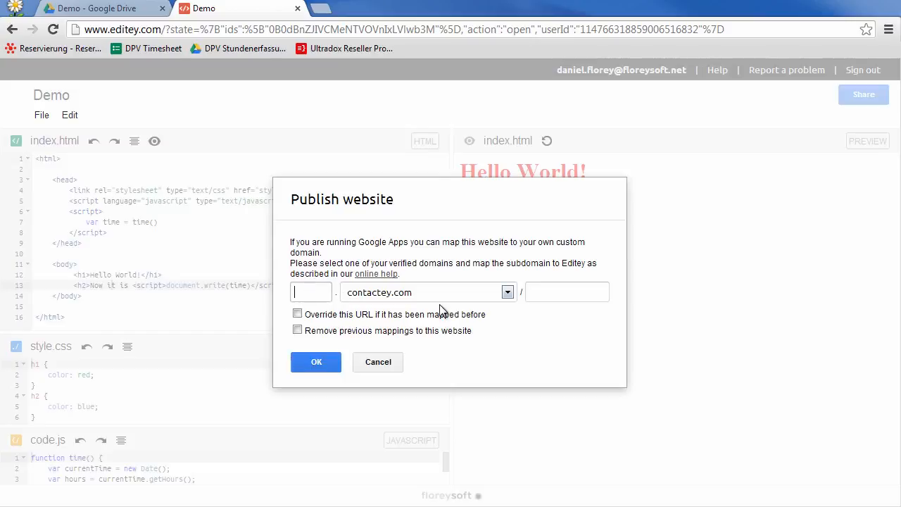
pyautogui.write('site')
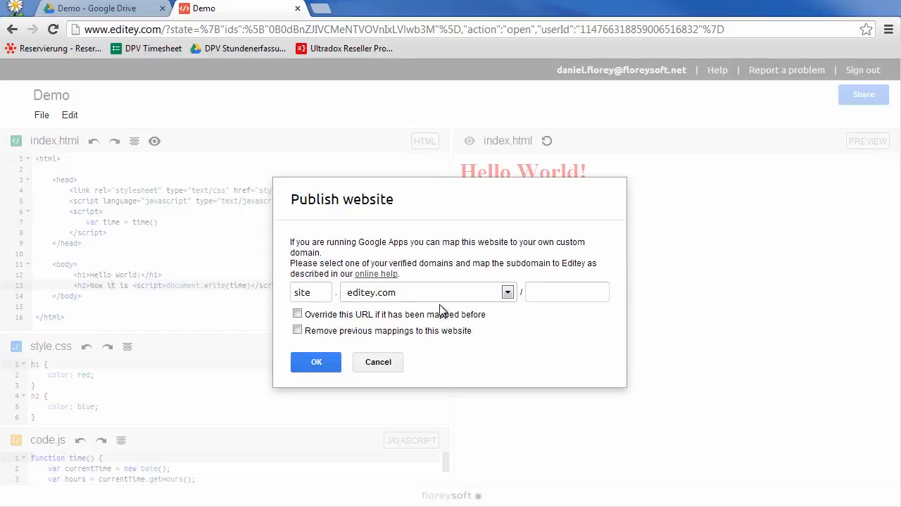
pyautogui.write('demo')
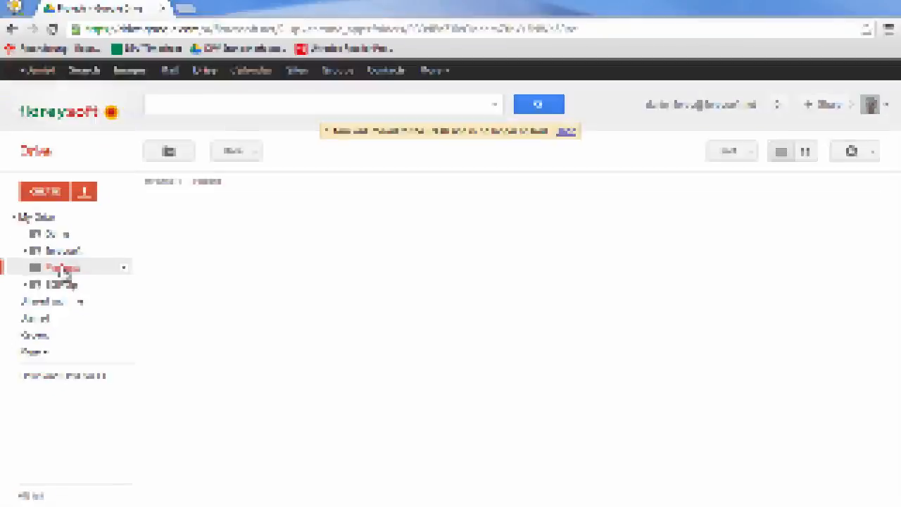
# - Create a public website in Projects by copying Editey's Impress.js Presentation example
pyautogui.click(44, 191)
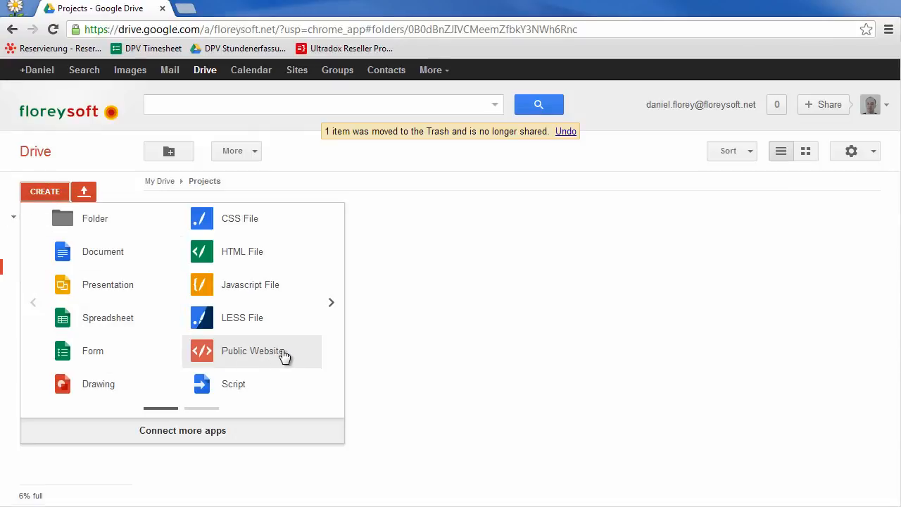
pyautogui.click(251, 350)
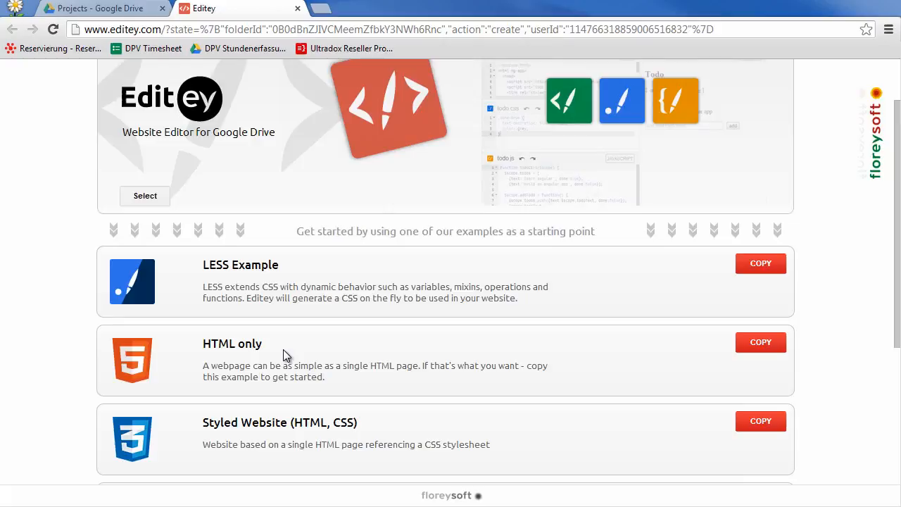
pyautogui.scroll(-3)
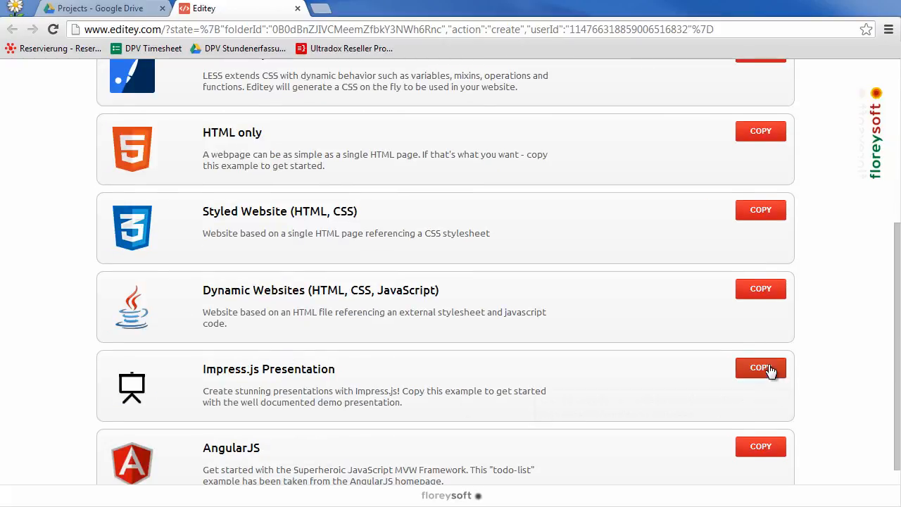
pyautogui.click(760, 367)
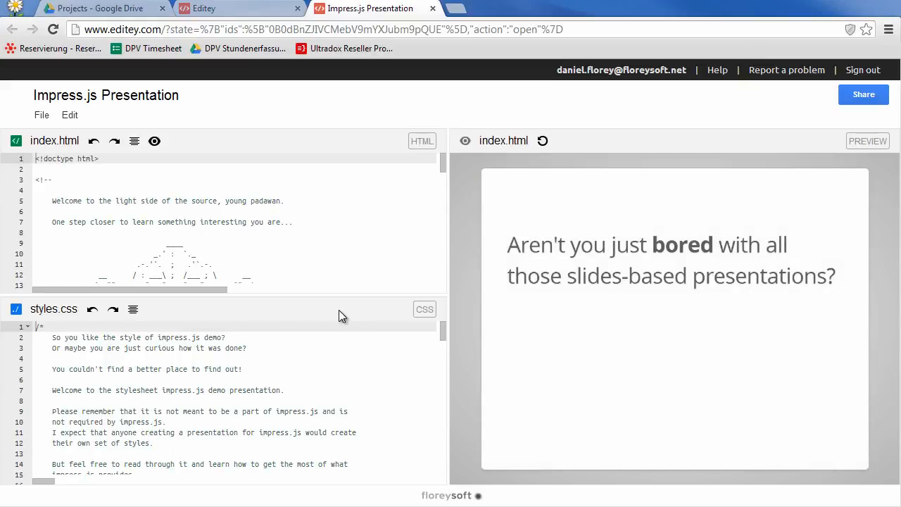
# - Insert 'very' before 'bored' in the first slide's text at line 168 of index.html
pyautogui.scroll(-3)
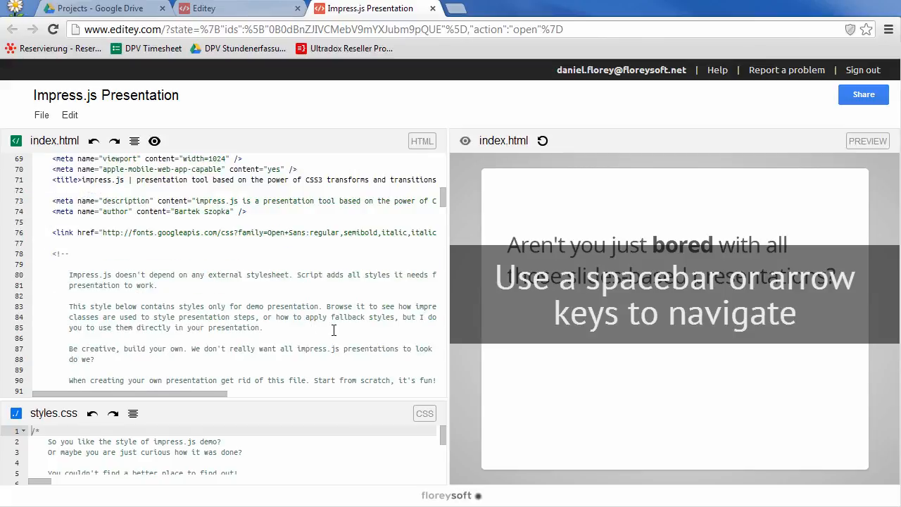
pyautogui.scroll(-3)
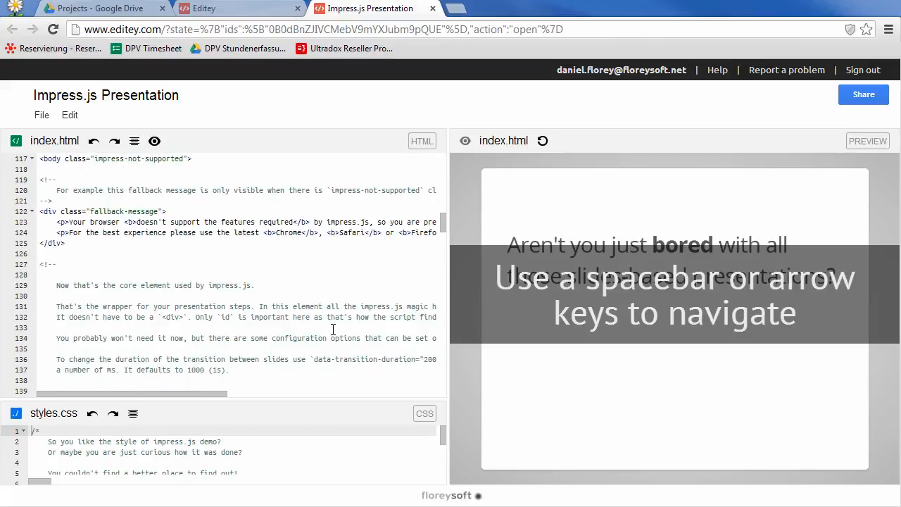
pyautogui.scroll(-3)
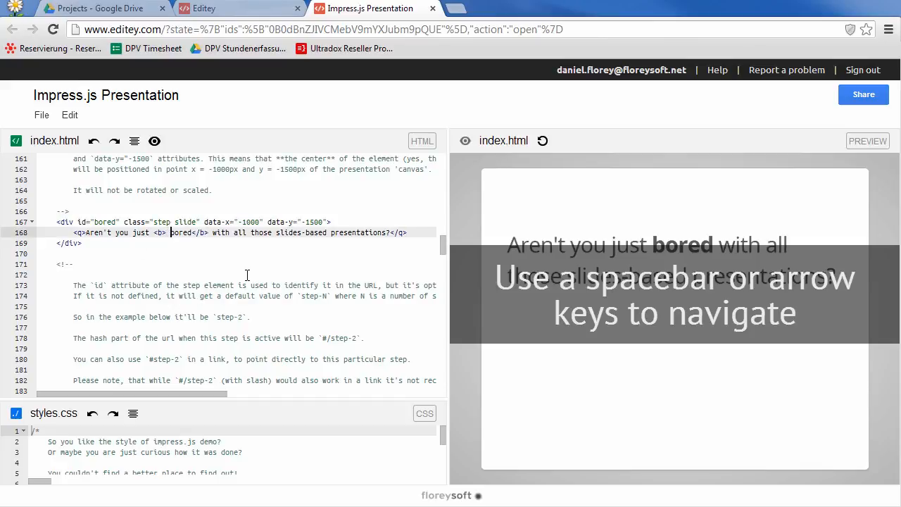
pyautogui.write('very')
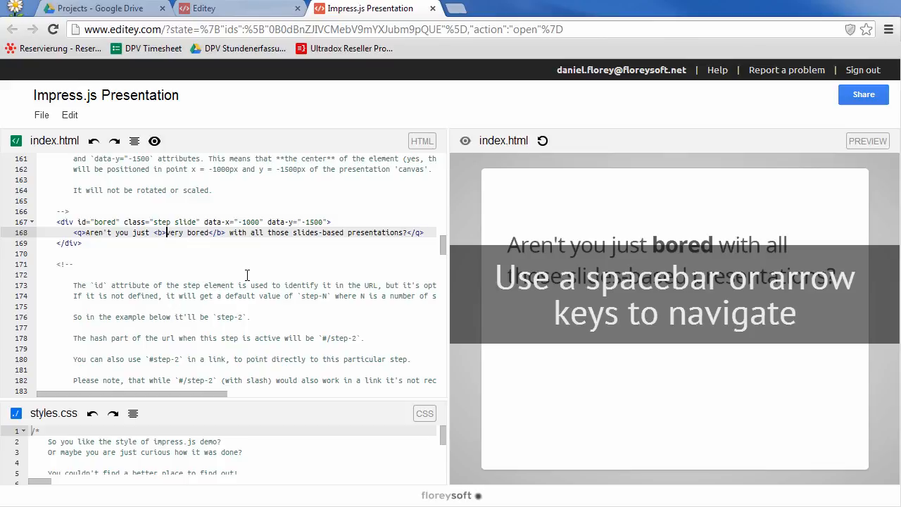
pyautogui.moveTo(614, 396)
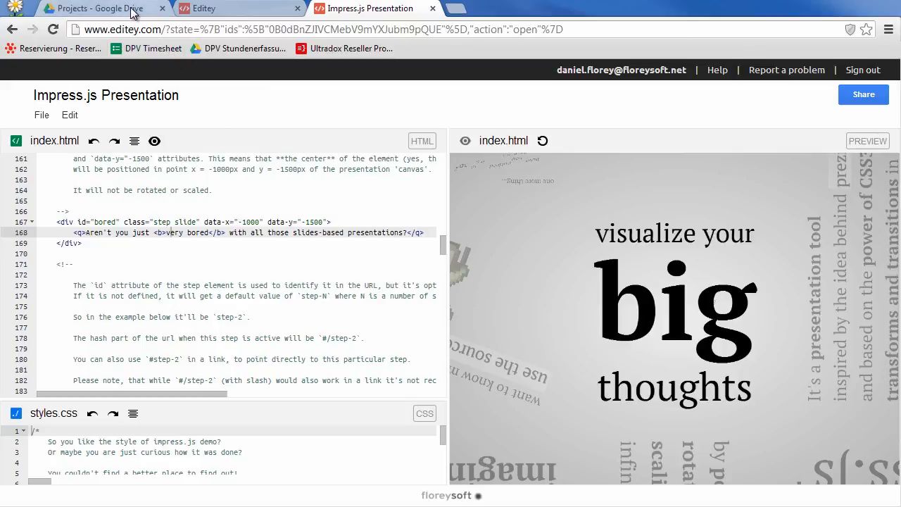
# - In Drive, open the Impress.js Presentation folder and show SGHelp's actions menu
pyautogui.click(99, 8)
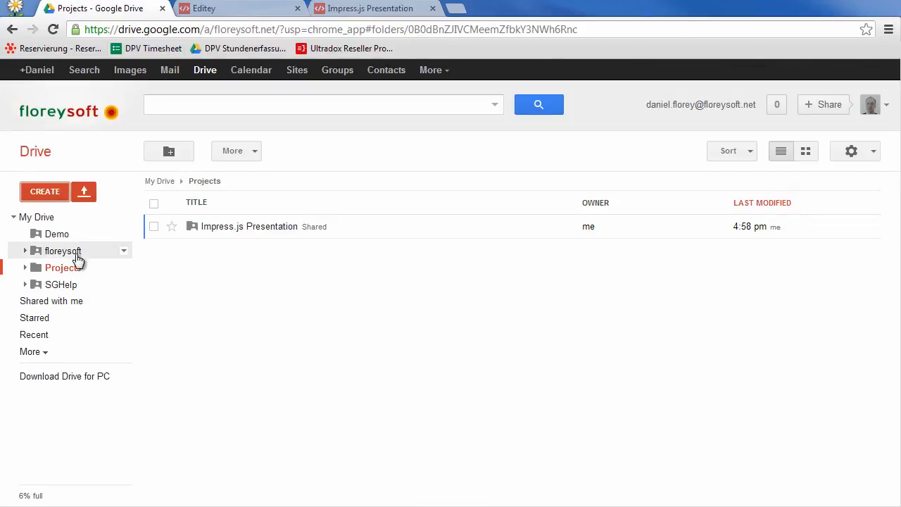
pyautogui.click(24, 267)
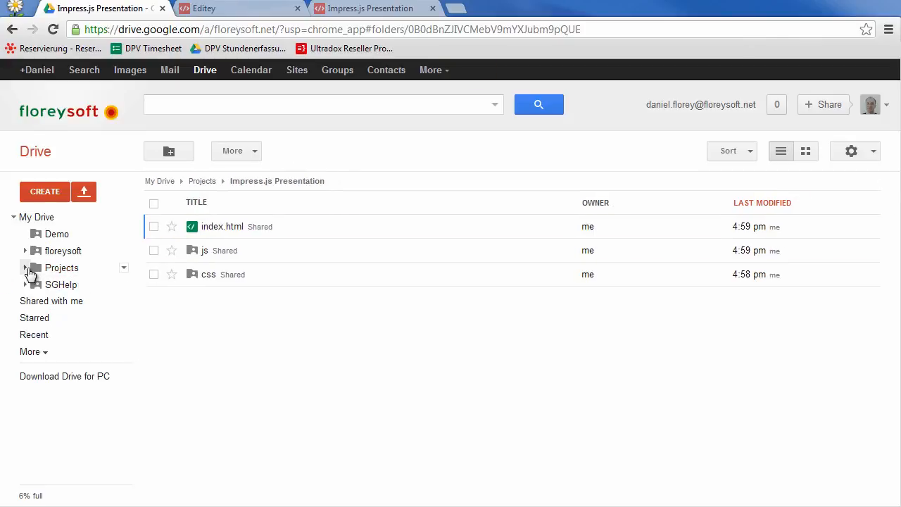
pyautogui.moveTo(48, 284)
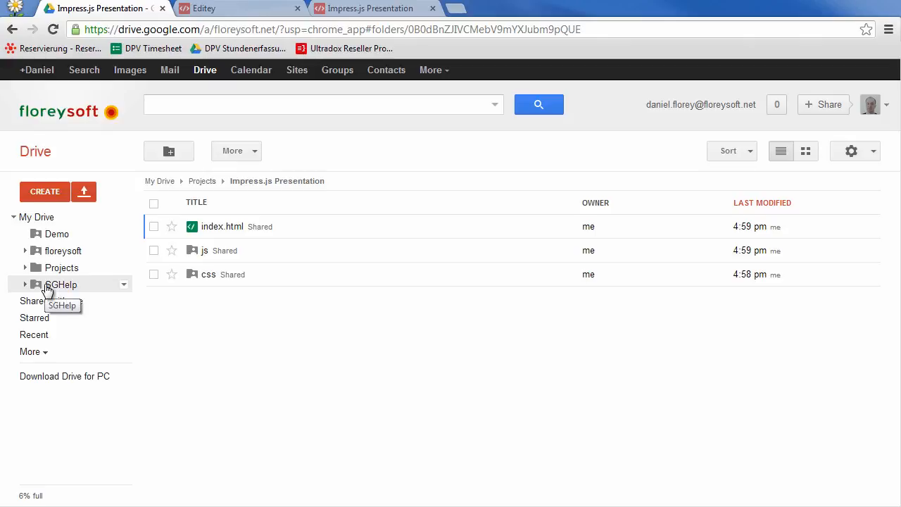
pyautogui.rightClick(62, 284)
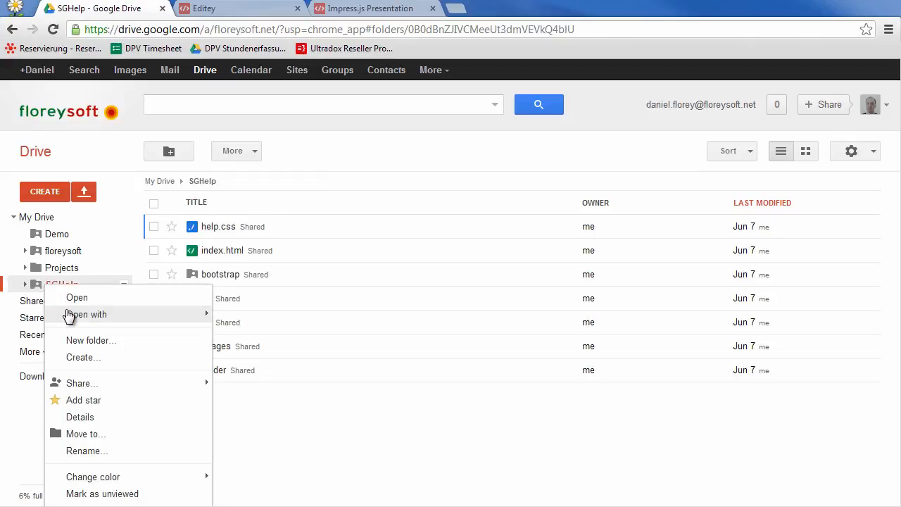
# - Open SGHelp with Editey and switch to the en/release-notes.html tab
pyautogui.click(85, 314)
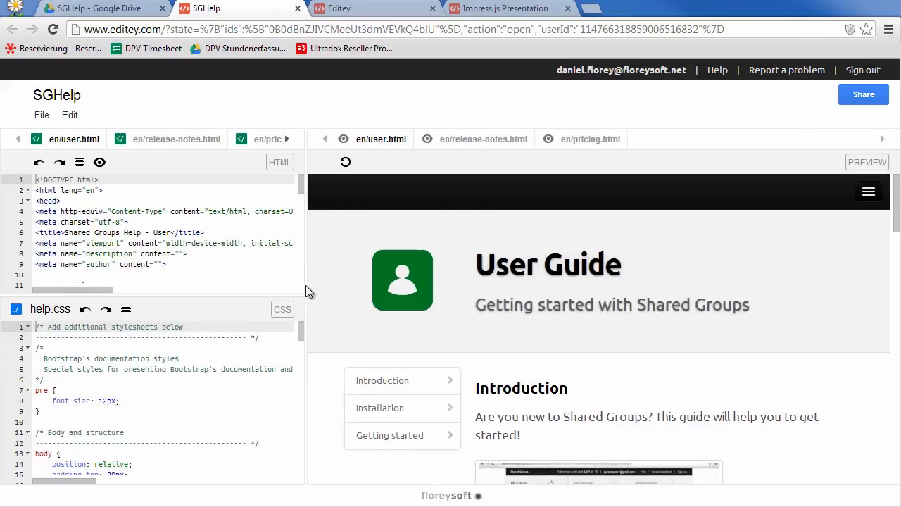
pyautogui.click(176, 138)
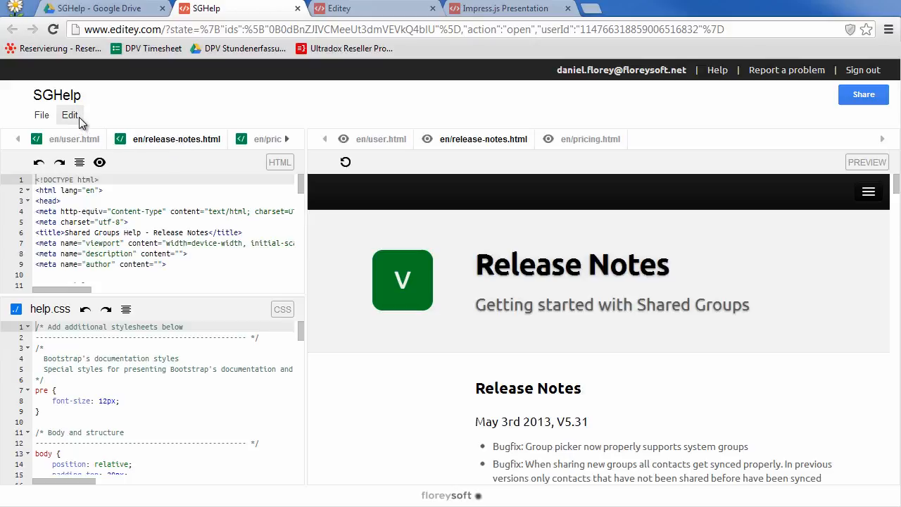
# - Add en/troubleshooting.html to the SGHelp working set via Edit > Add to working set
pyautogui.click(69, 115)
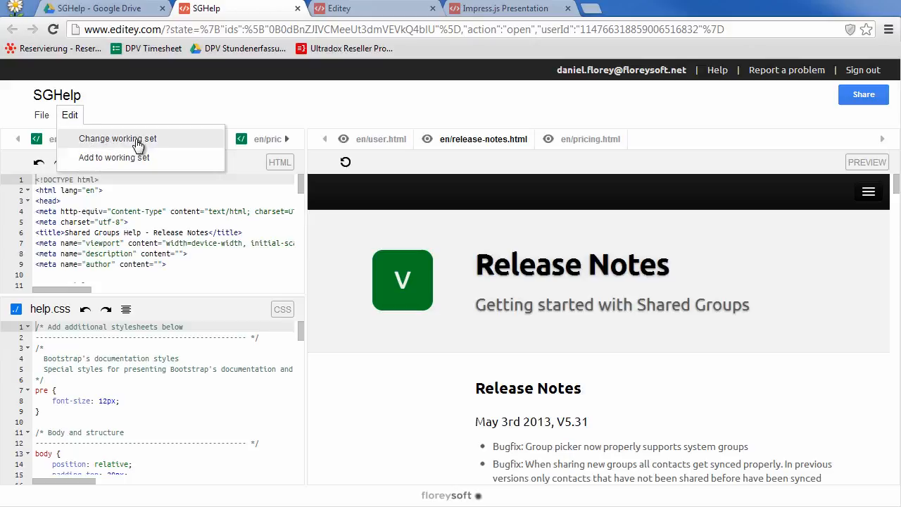
pyautogui.moveTo(144, 159)
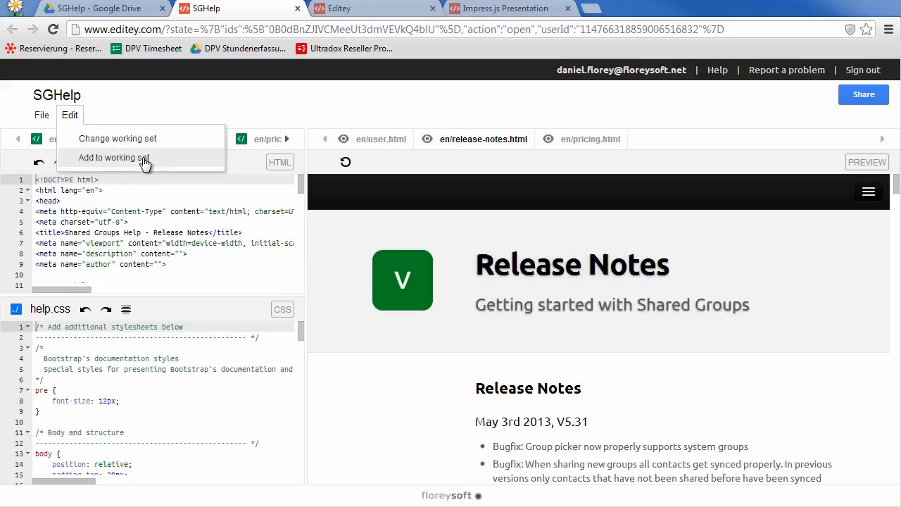
pyautogui.click(117, 138)
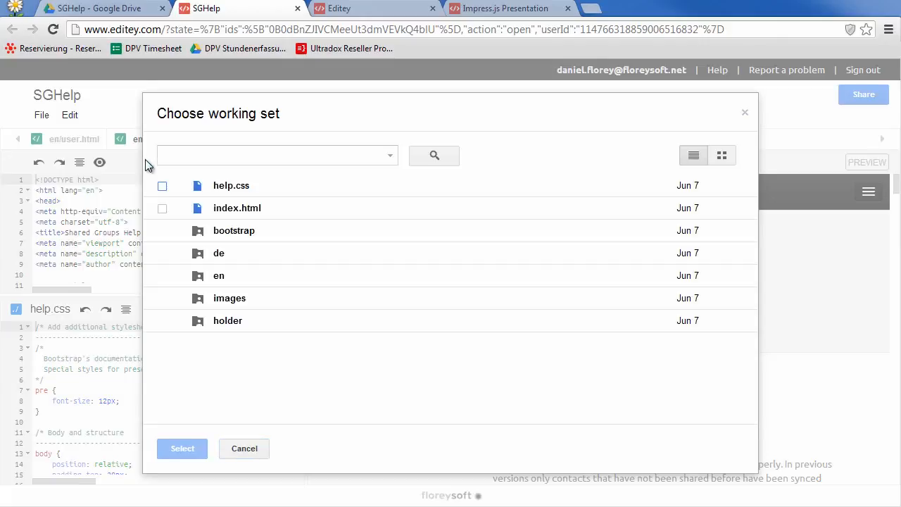
pyautogui.moveTo(230, 190)
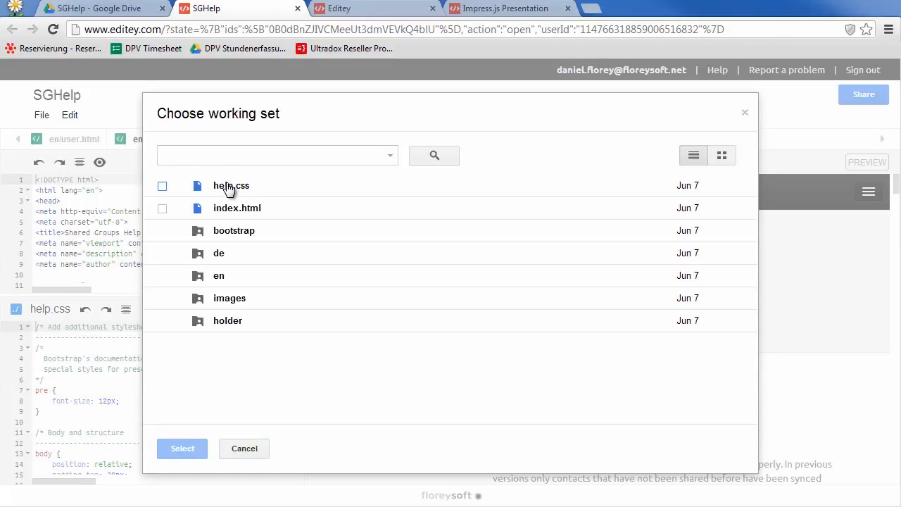
pyautogui.moveTo(224, 273)
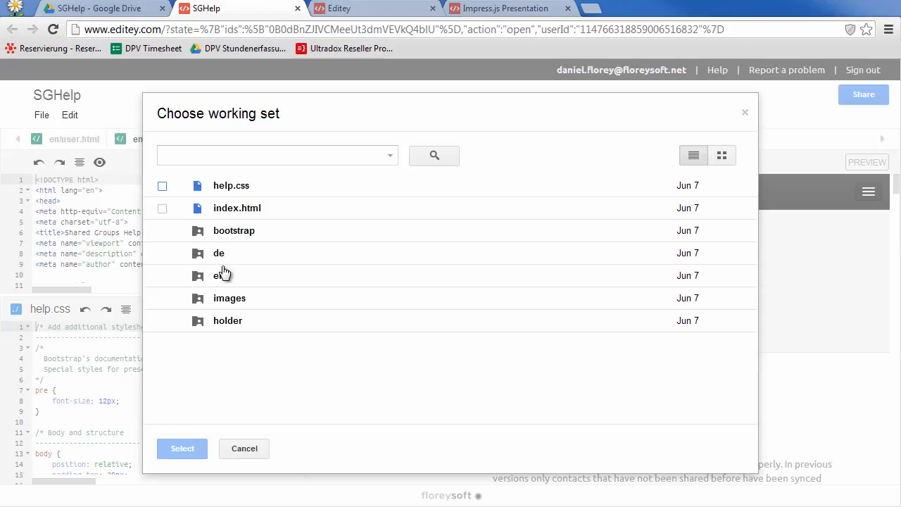
pyautogui.doubleClick(218, 275)
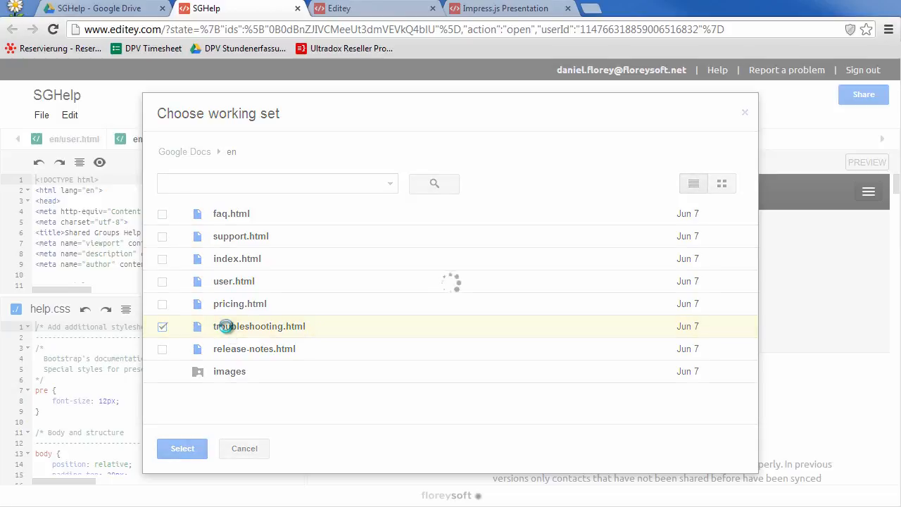
pyautogui.click(181, 449)
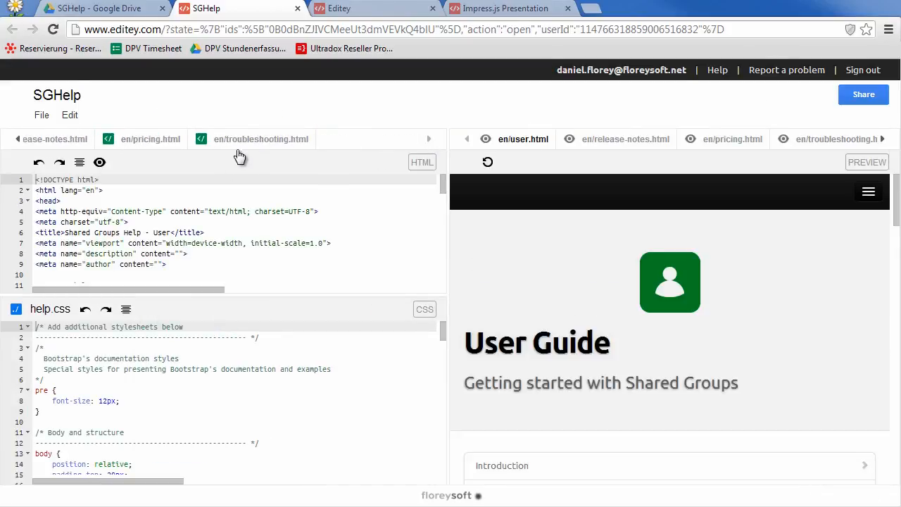
# - Switch to the en/troubleshooting.html tab to preview 'Help! Something is broken!'
pyautogui.click(260, 139)
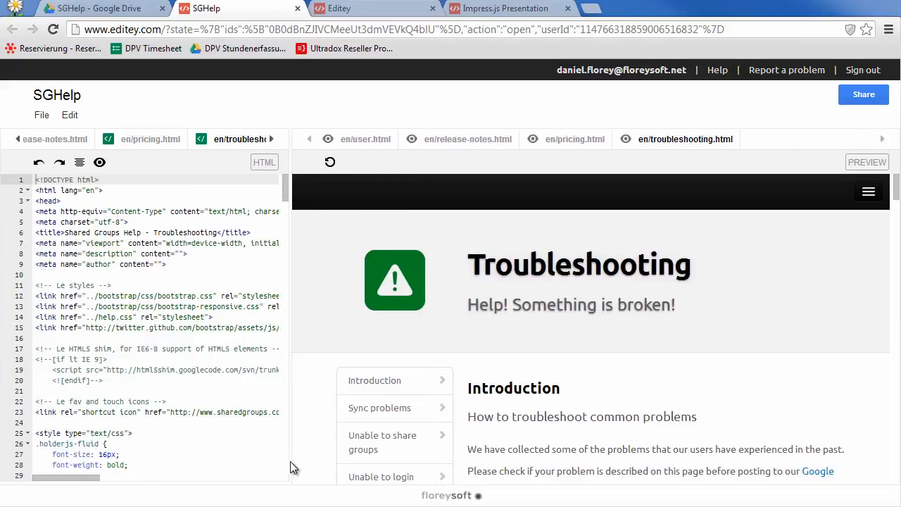
pyautogui.moveTo(139, 139)
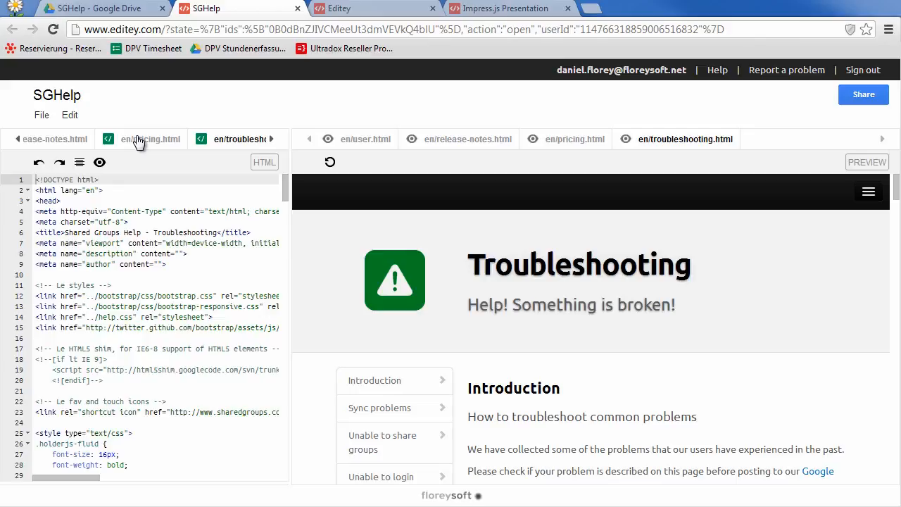